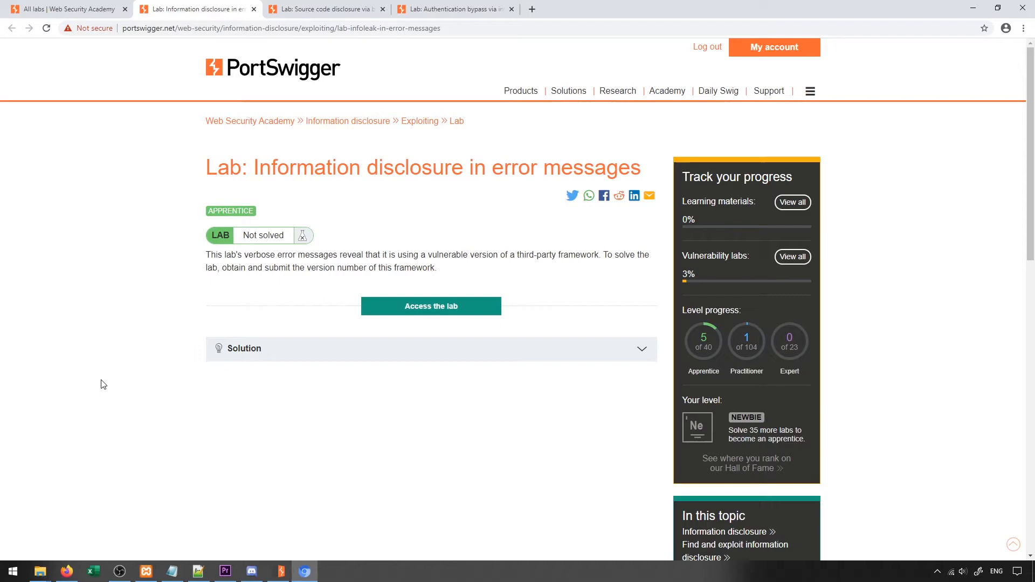
# Browse the lab listings and return to the error messages lab page
pyautogui.click(323, 9)
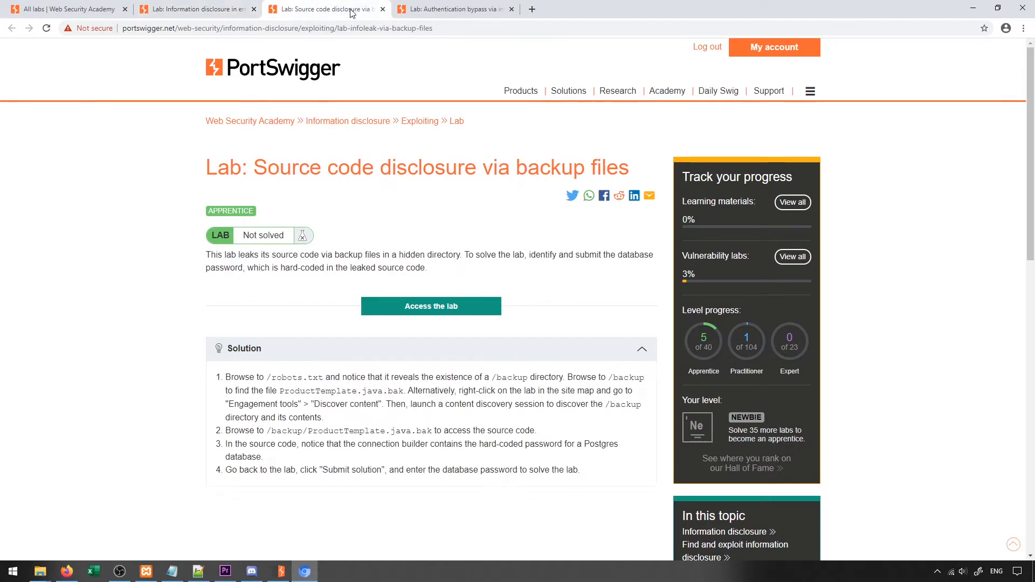
pyautogui.click(195, 9)
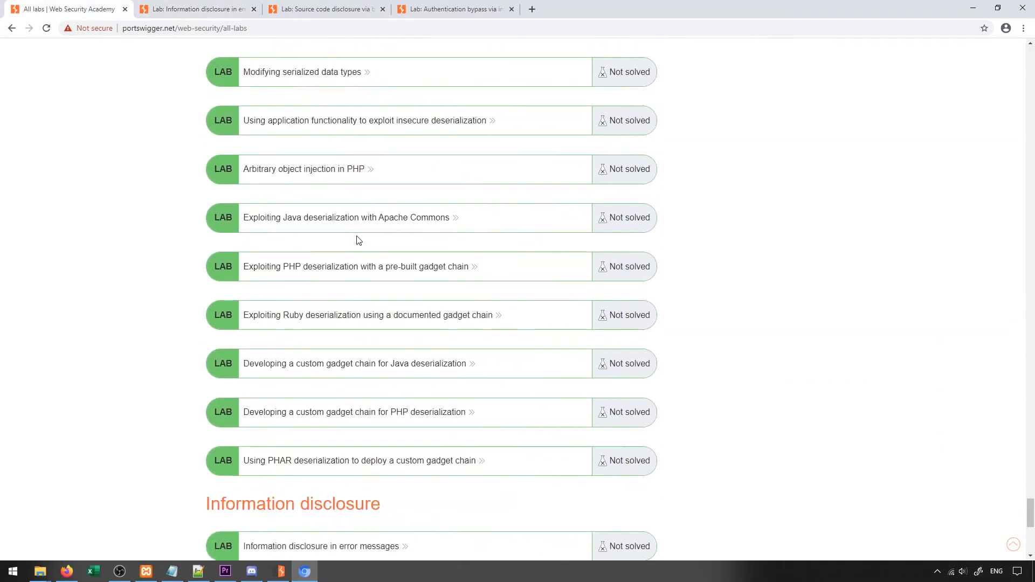
pyautogui.scroll(-3)
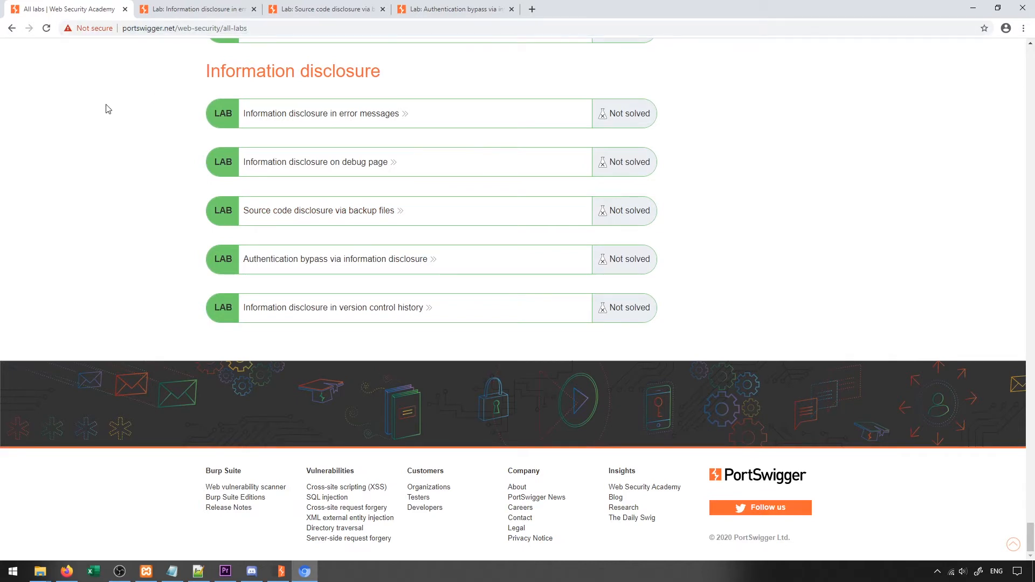
pyautogui.moveTo(348, 55)
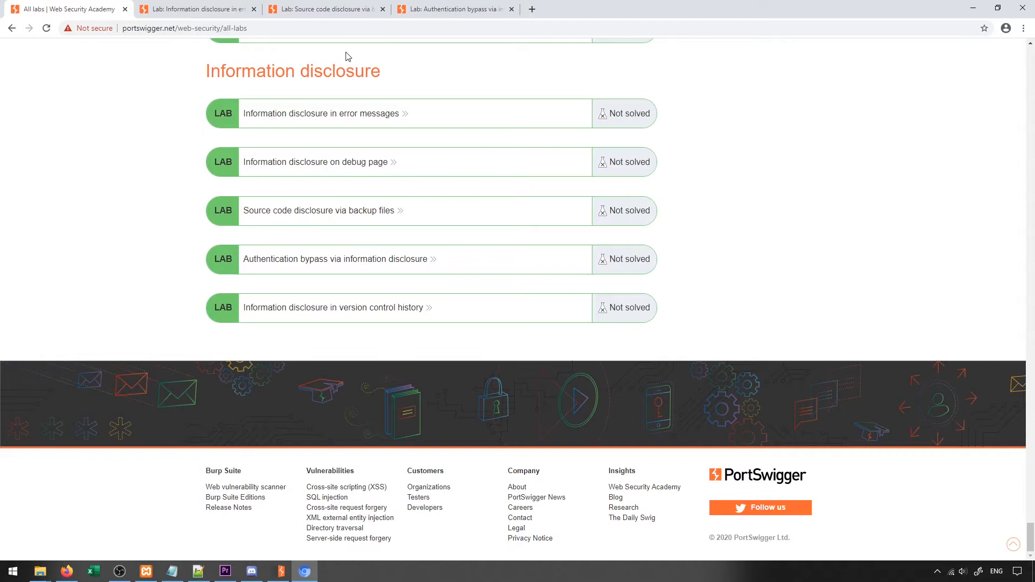
pyautogui.moveTo(145, 127)
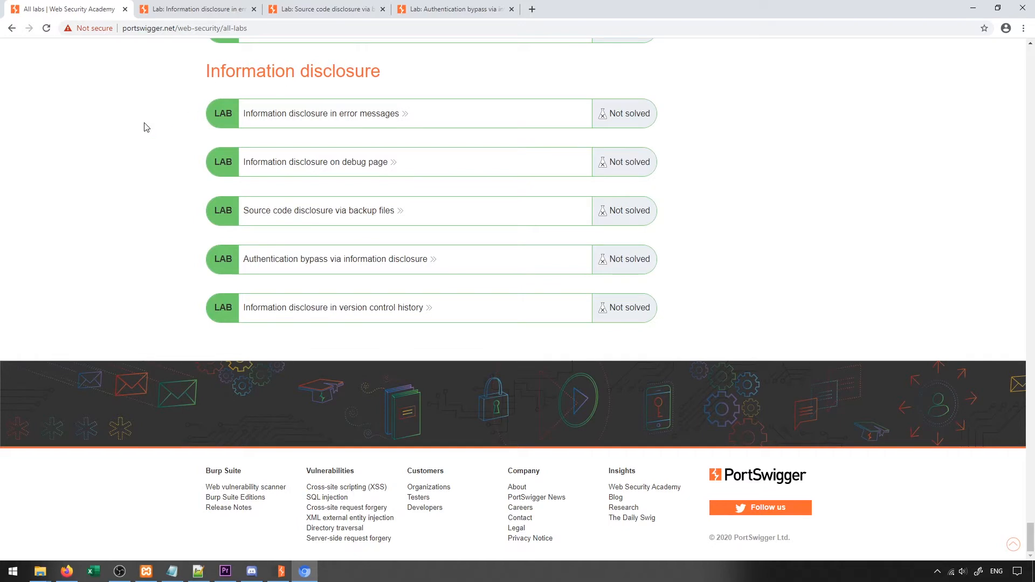
pyautogui.click(195, 9)
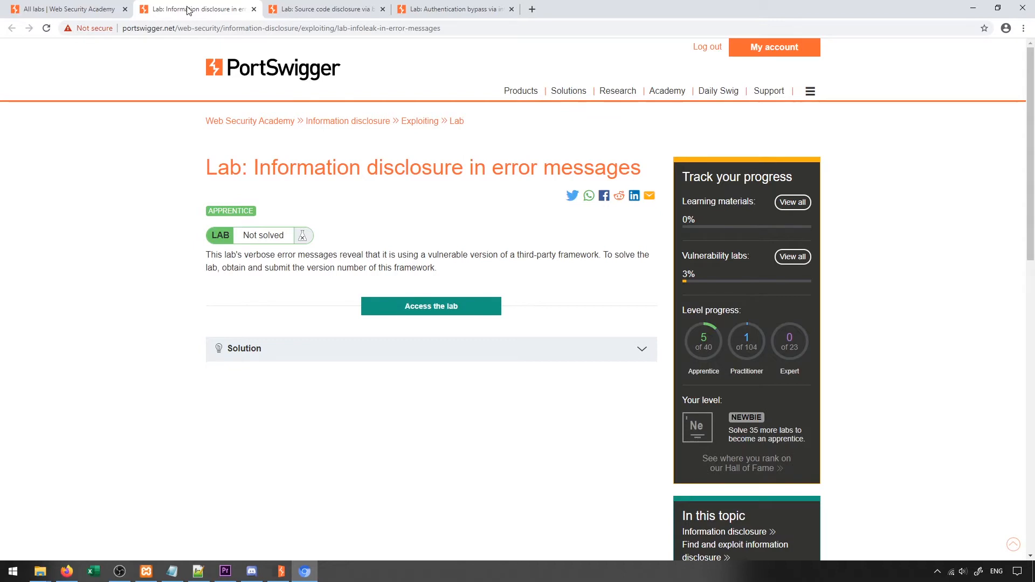
# Launch the error messages lab and view The Trolley-ON product details
pyautogui.click(430, 305)
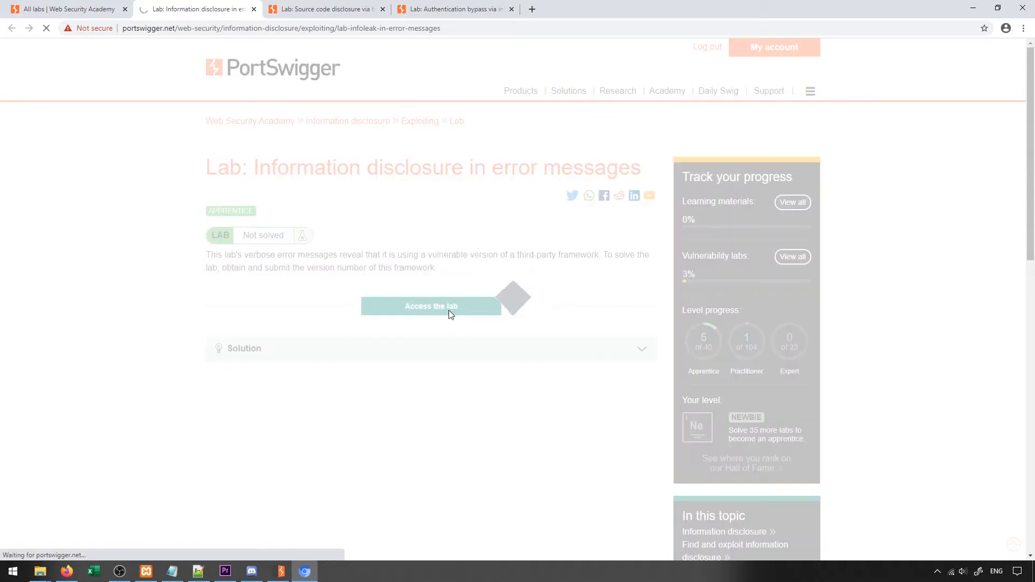
pyautogui.click(430, 305)
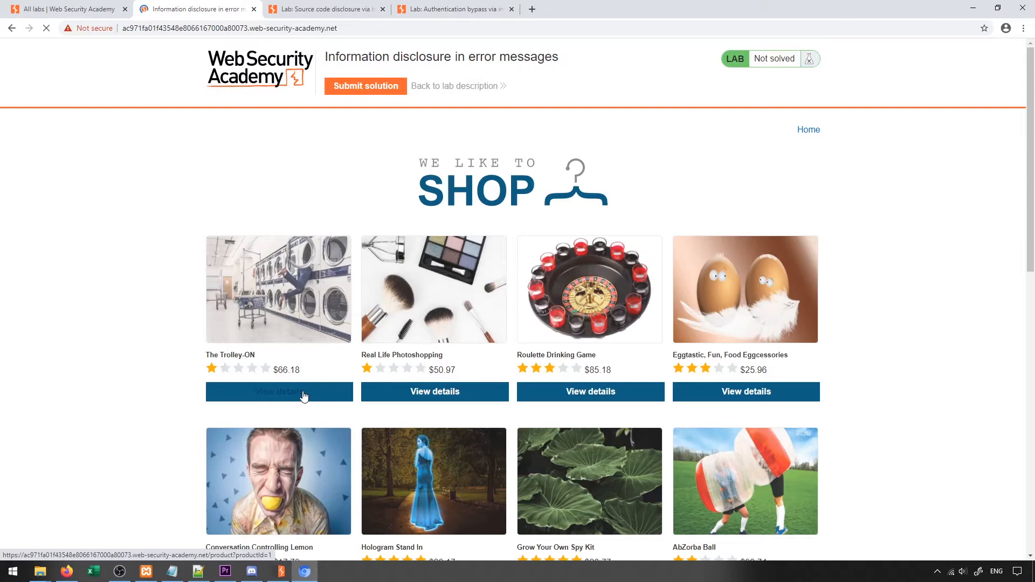
pyautogui.click(278, 392)
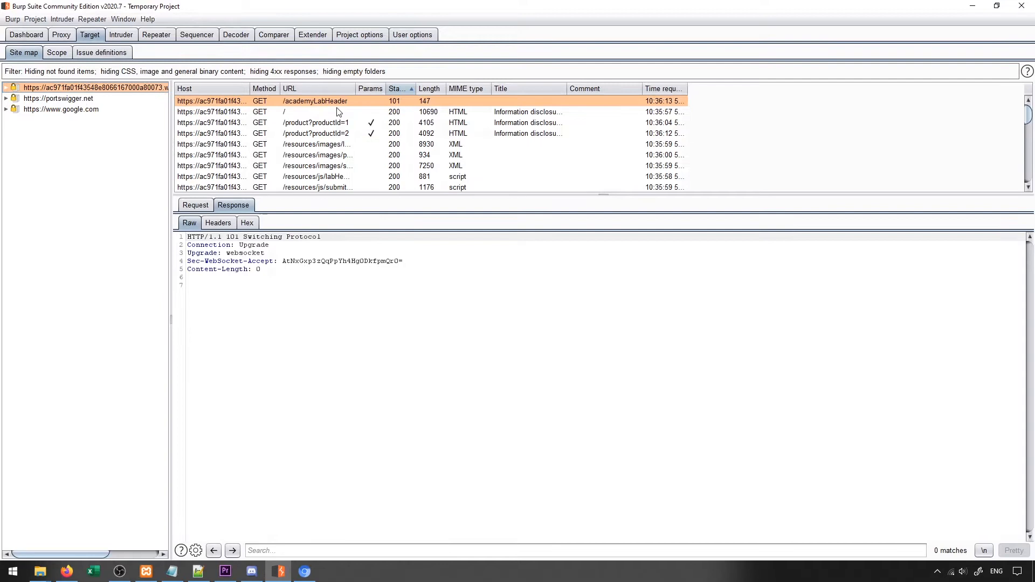
# Send the captured /product?productId=2 request from the site map to Repeater
pyautogui.click(315, 121)
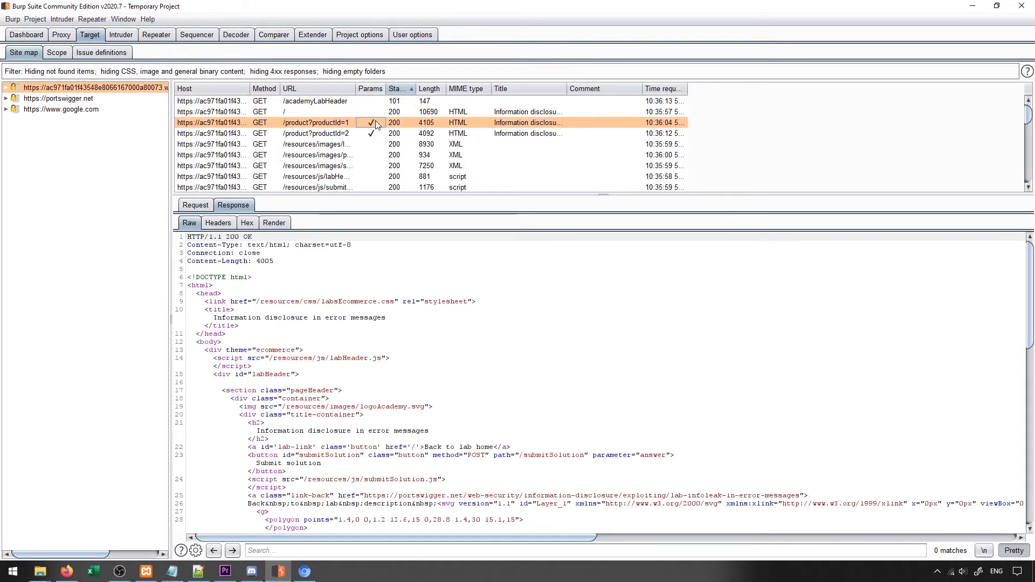
pyautogui.click(316, 132)
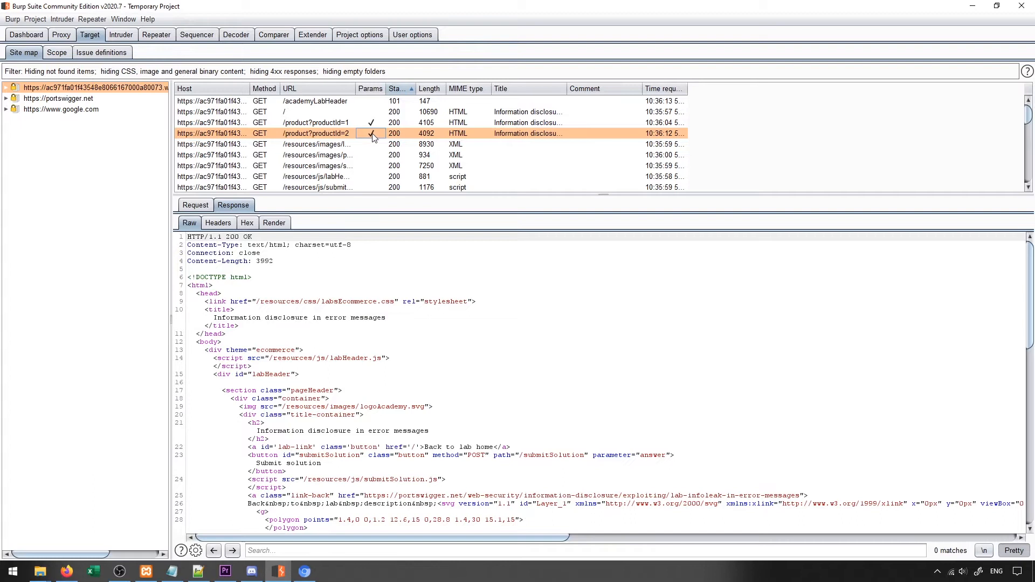
pyautogui.click(195, 204)
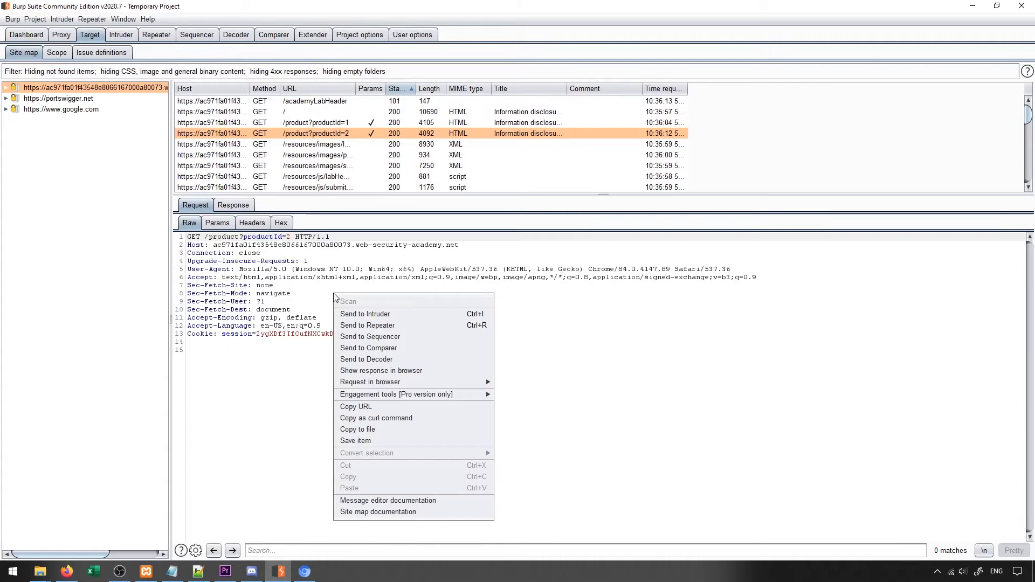
pyautogui.click(366, 324)
pyautogui.write('3')
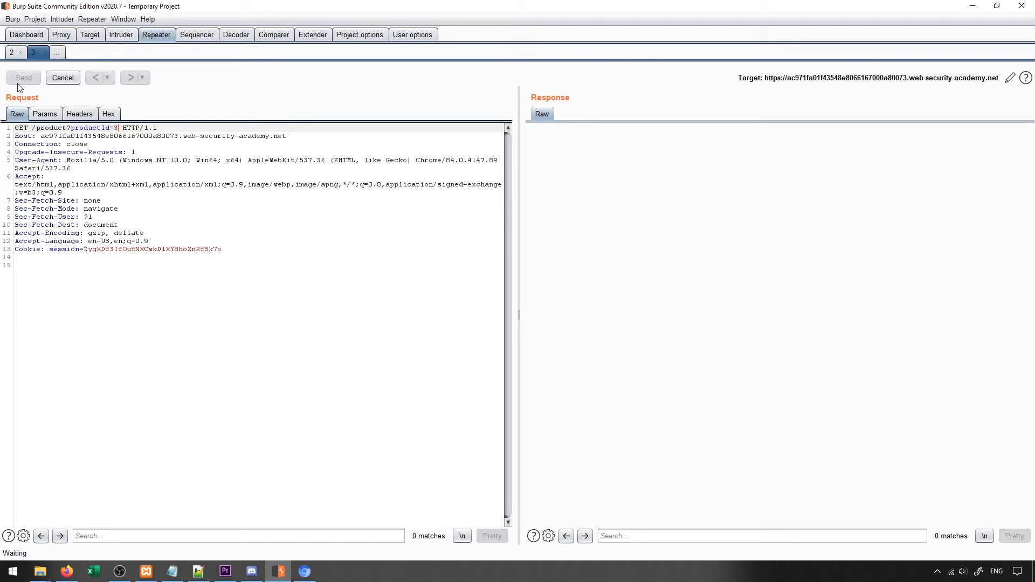
# Resend with productId 3, 1000, then 'asfdsa', triggering a stack trace revealing Apache Struts 2.3.31
pyautogui.click(23, 78)
pyautogui.write('1000')
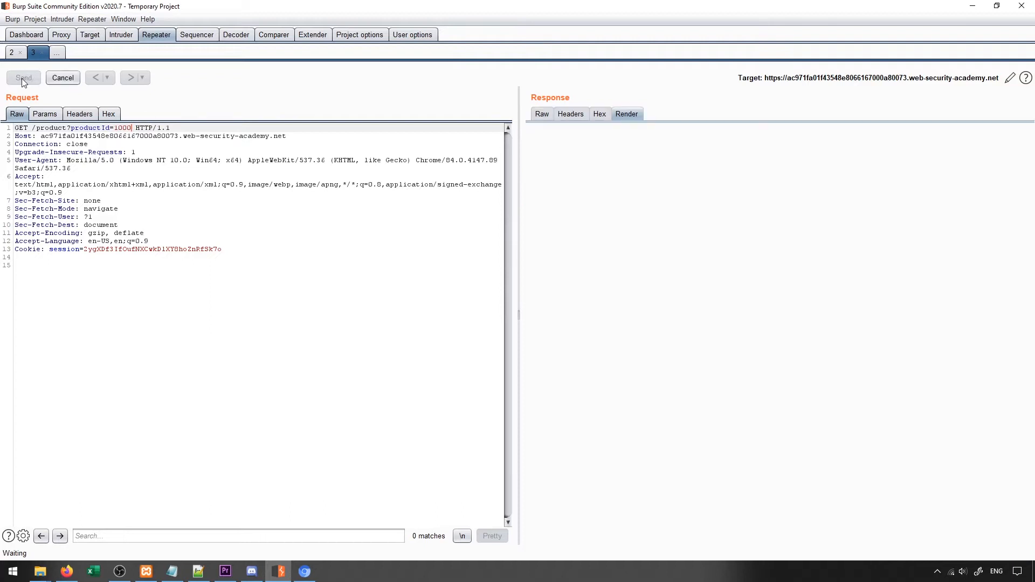
pyautogui.click(24, 77)
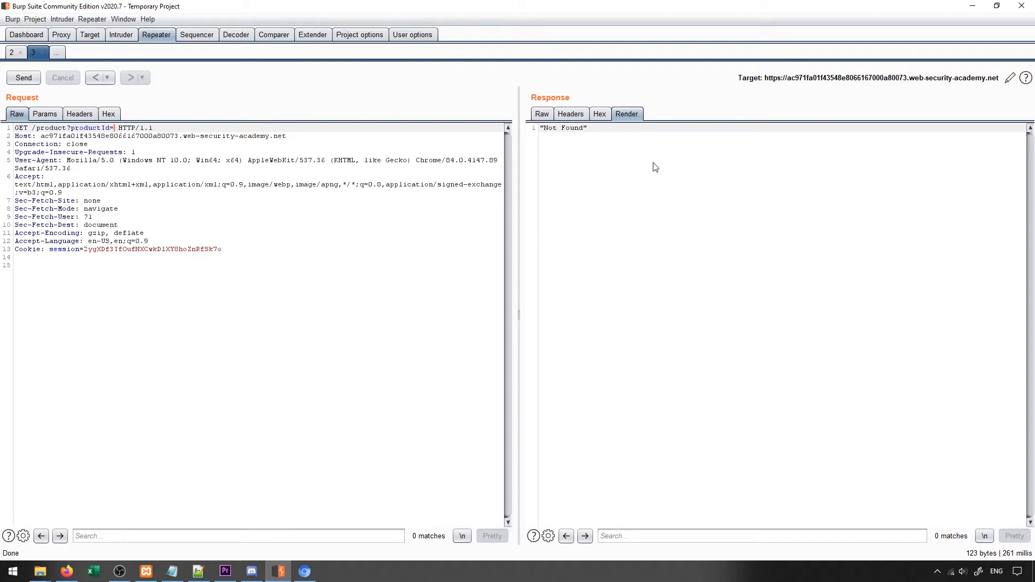
pyautogui.write('asfdsa')
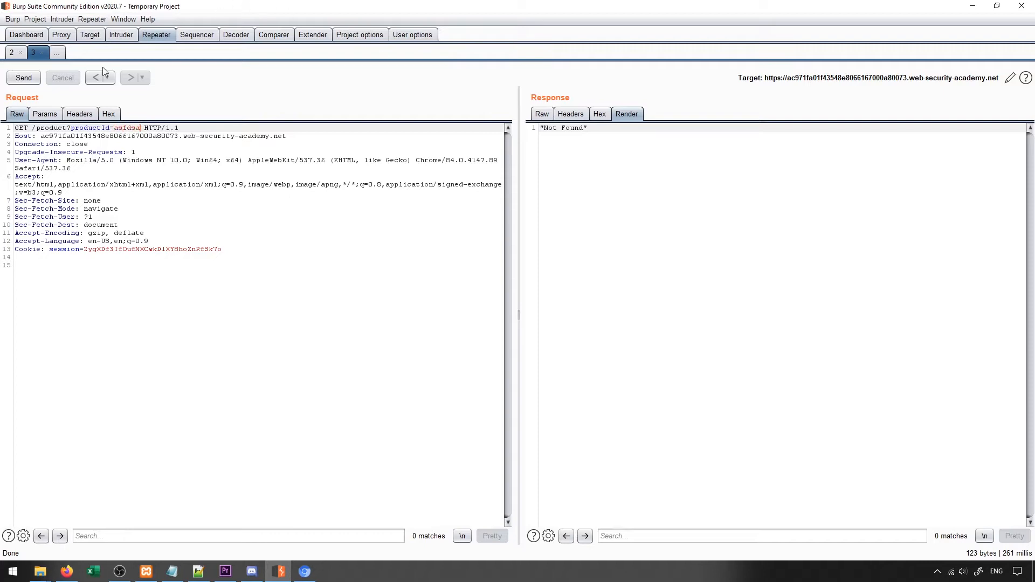
pyautogui.click(22, 78)
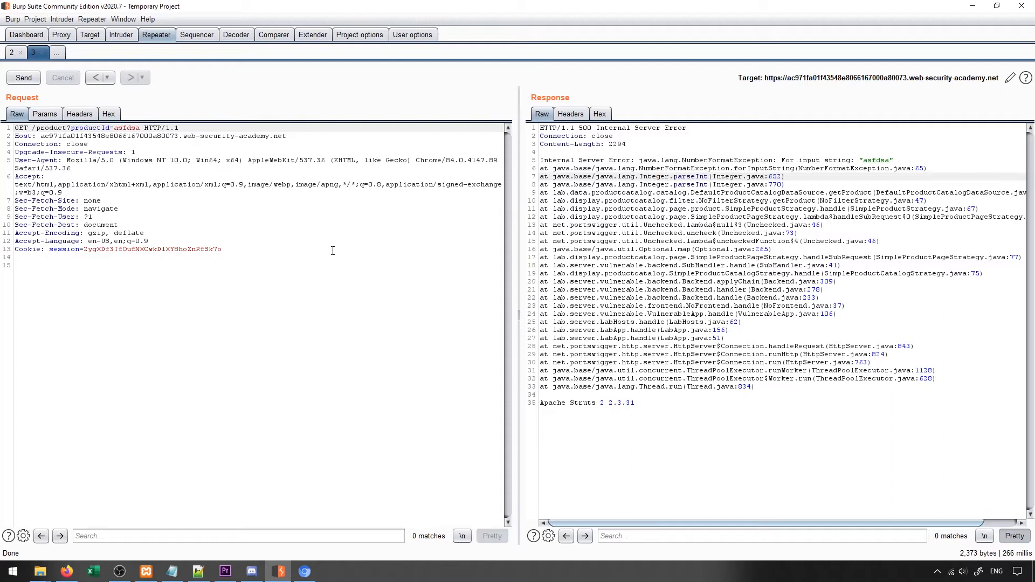
pyautogui.moveTo(652, 433)
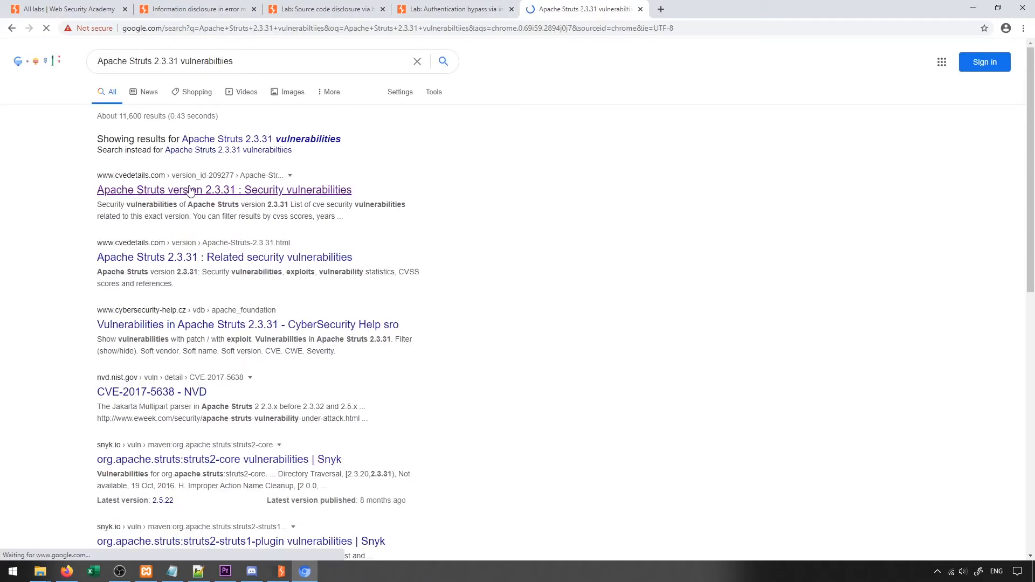
# View the CVE Details vulnerability list for Apache Struts 2.3.31, then return to Burp
pyautogui.click(225, 189)
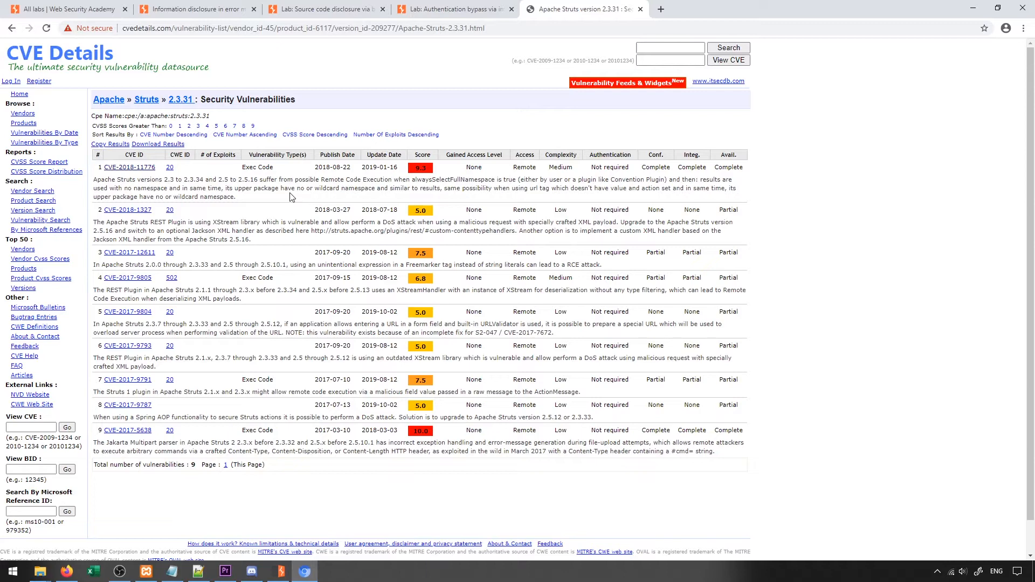
pyautogui.click(195, 9)
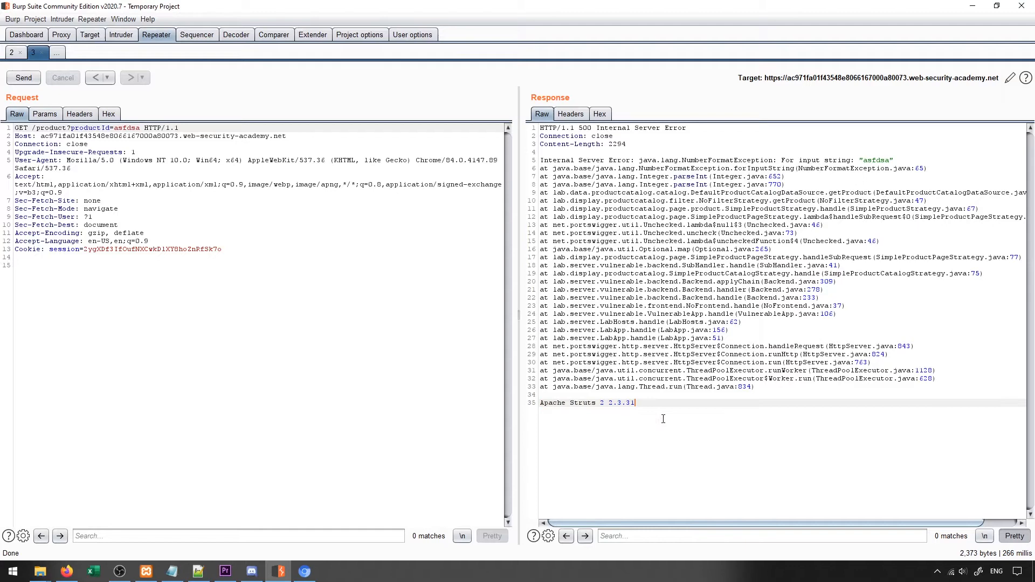
# Send the productId=1 request from the site map to Intruder
pyautogui.click(60, 35)
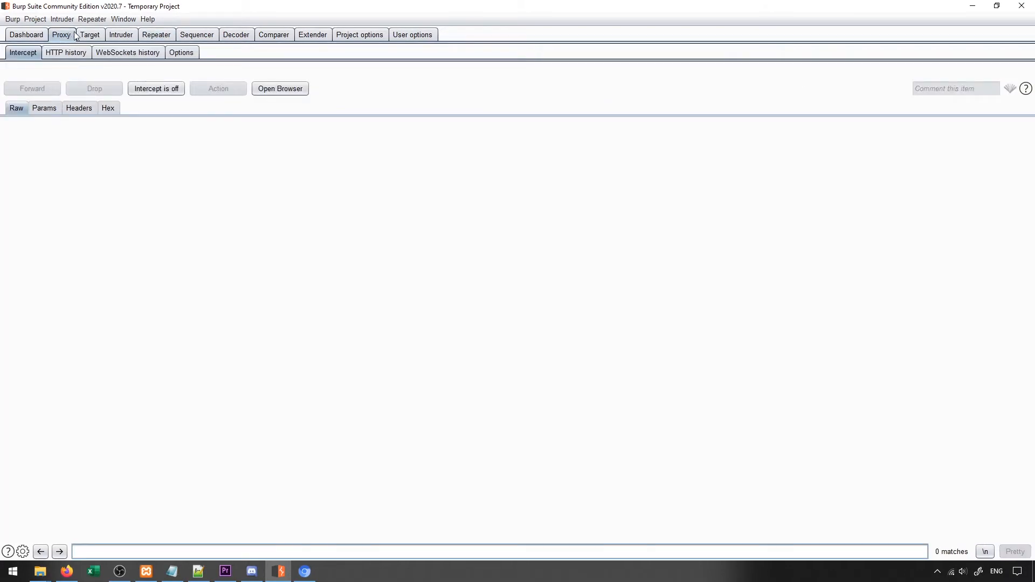
pyautogui.click(89, 34)
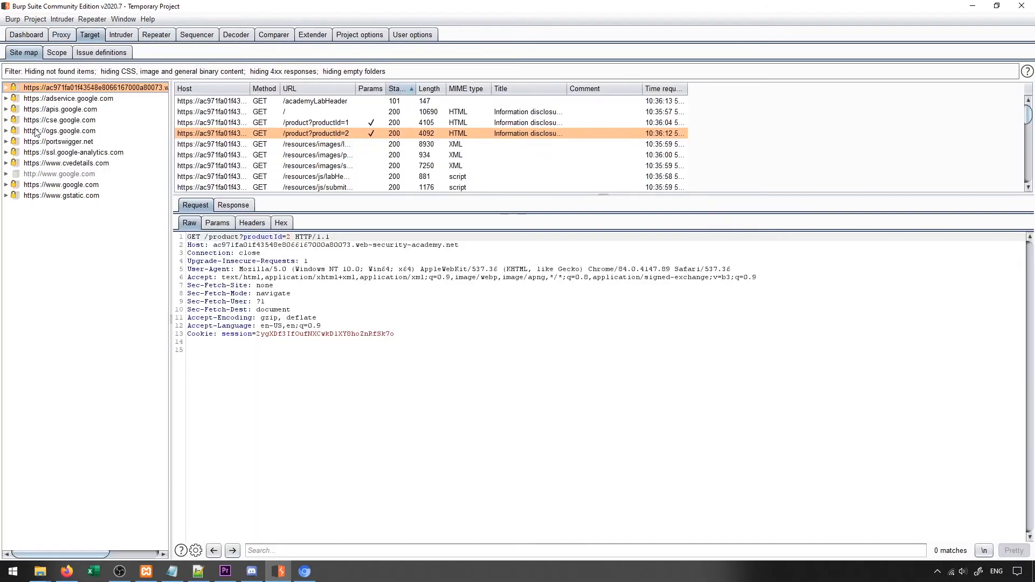
pyautogui.click(315, 121)
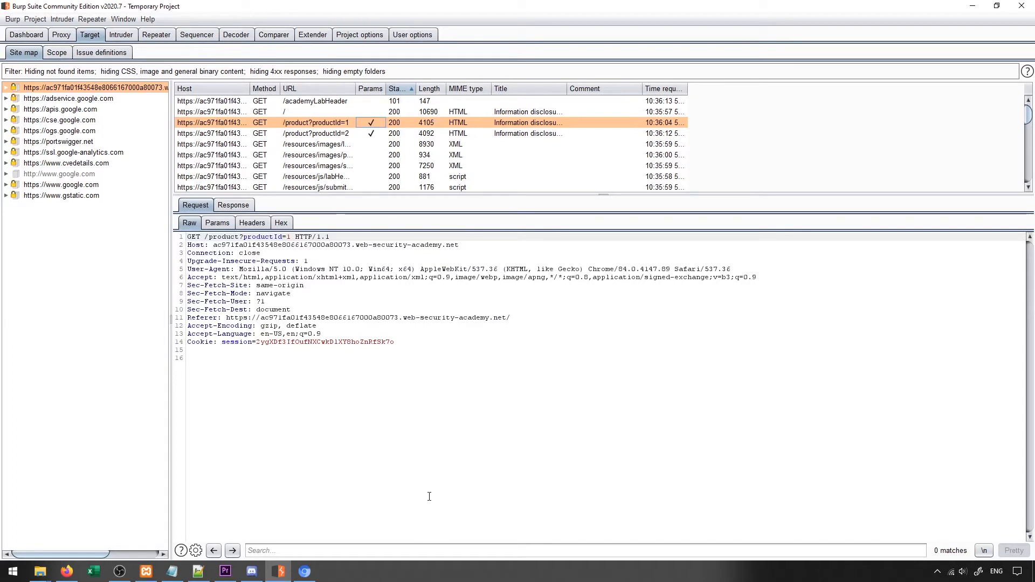
pyautogui.moveTo(416, 476)
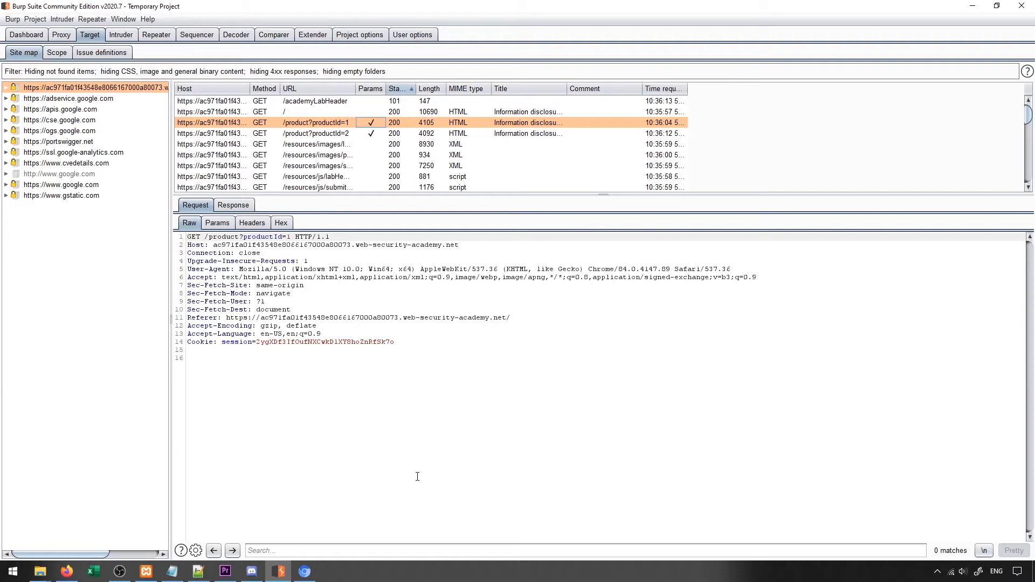
pyautogui.rightClick(315, 122)
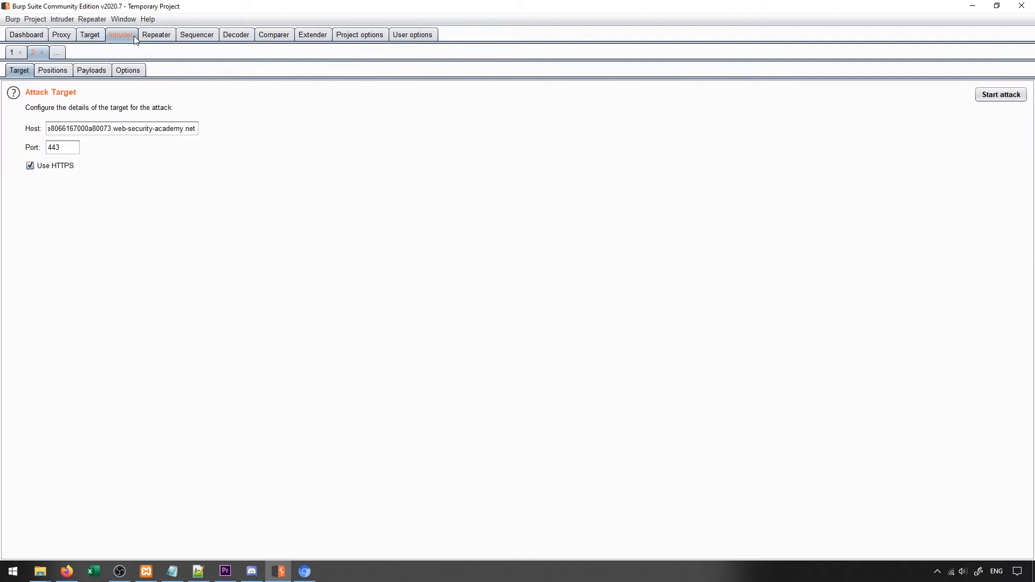
# Review Intruder's payload positions and still-empty payload settings
pyautogui.click(52, 70)
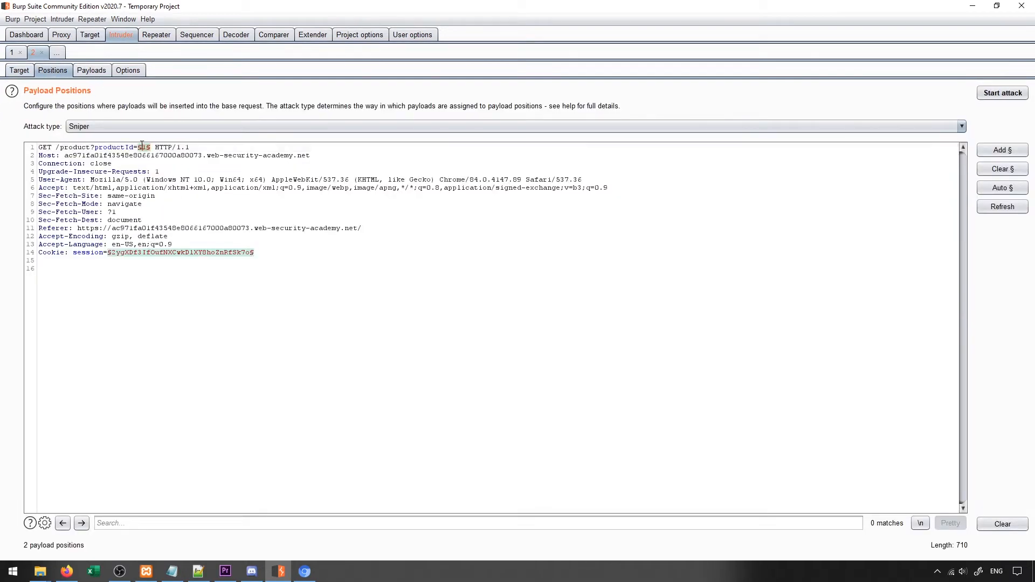
pyautogui.click(91, 70)
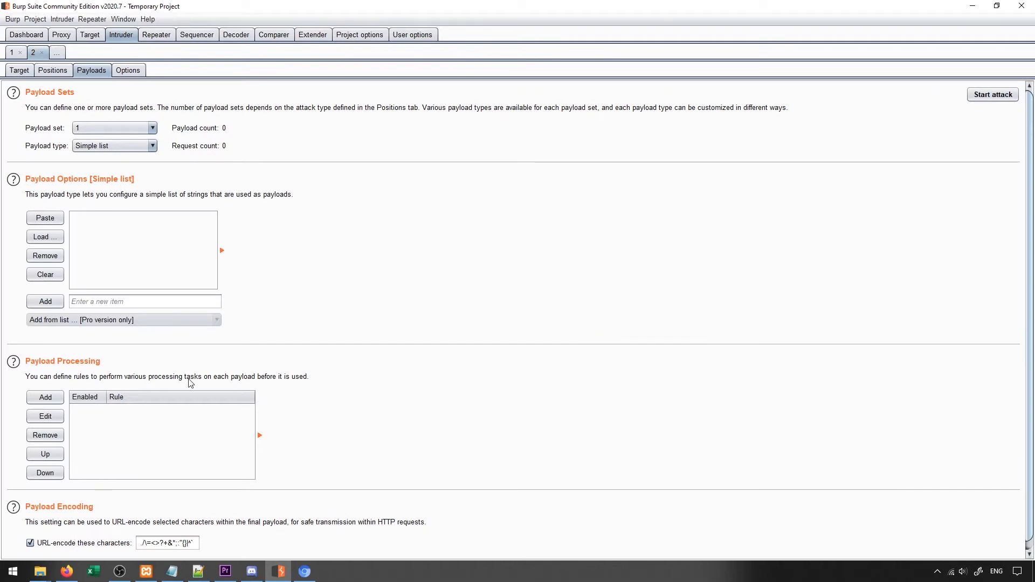
pyautogui.click(89, 34)
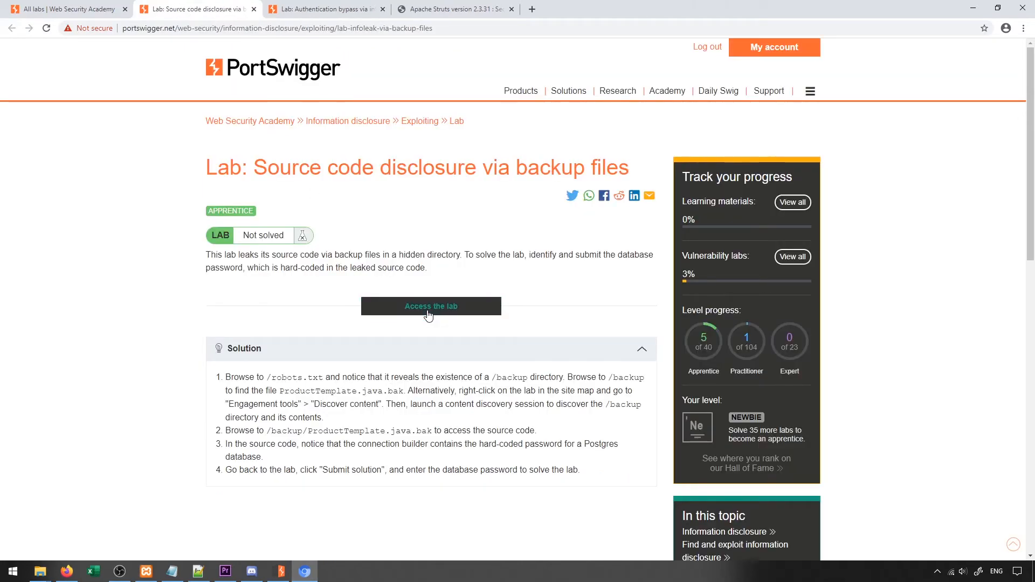
# Launch the backup-files source code lab and return to its shop homepage
pyautogui.click(430, 305)
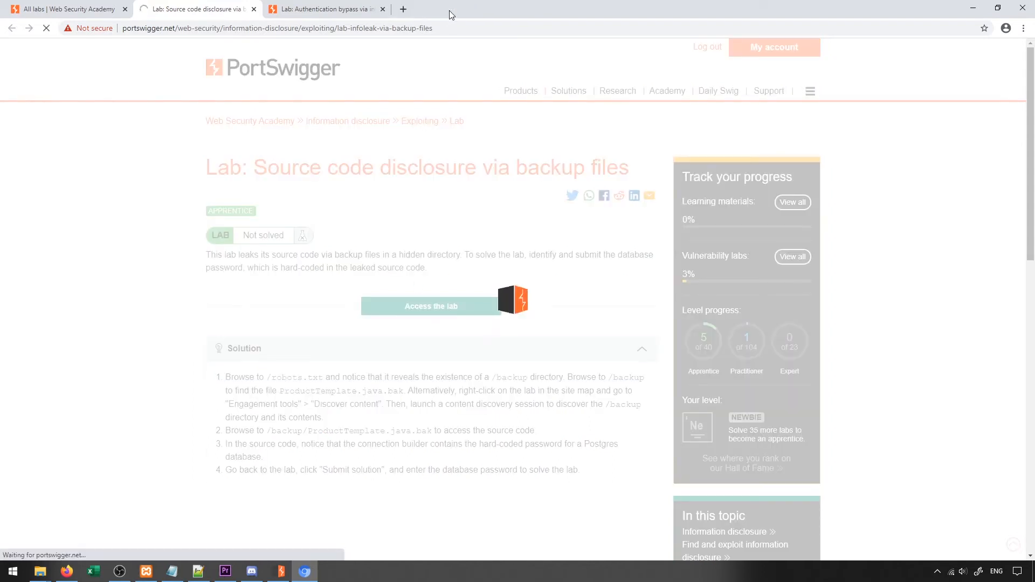
pyautogui.click(430, 305)
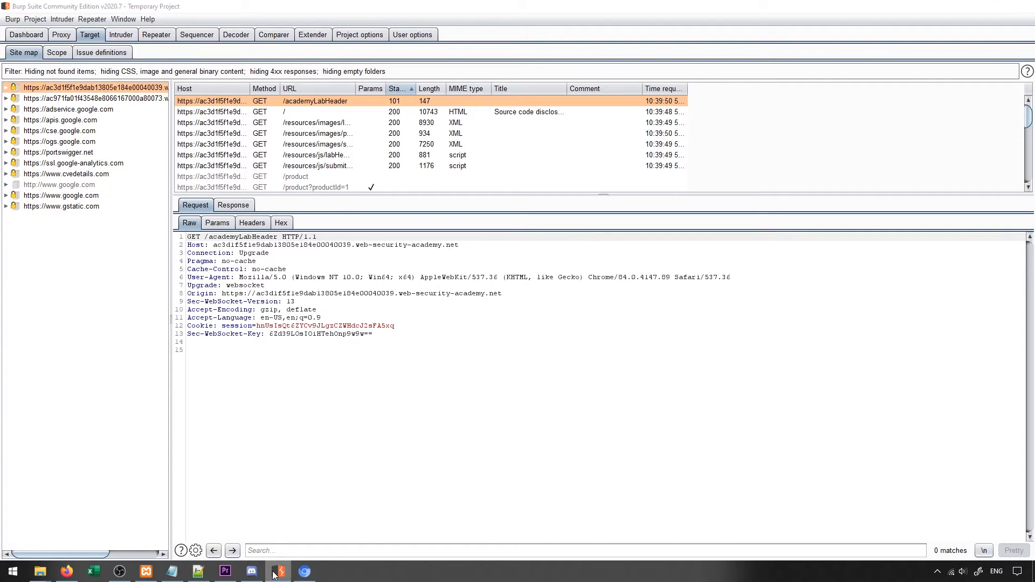
pyautogui.click(304, 571)
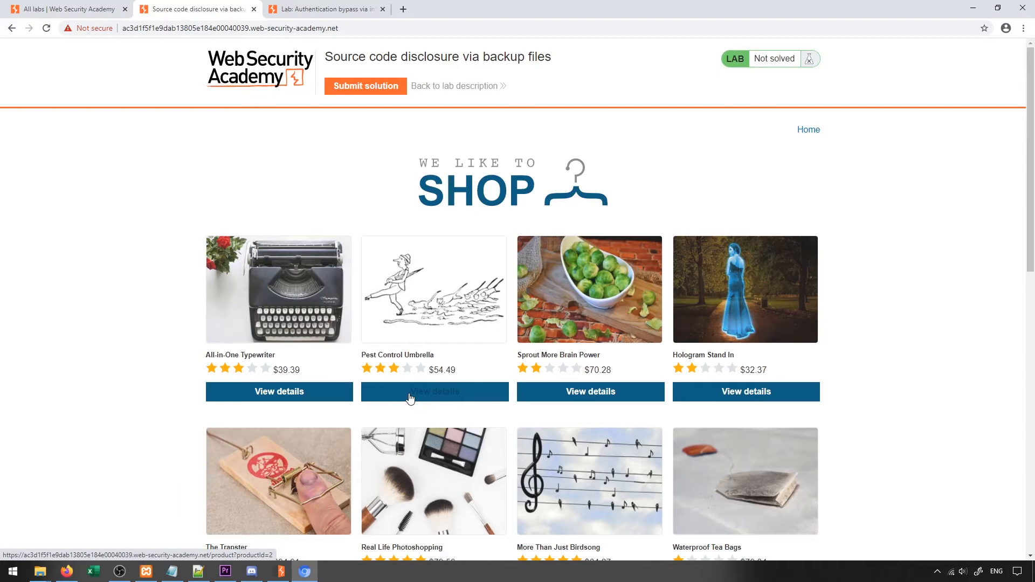
pyautogui.moveTo(237, 358)
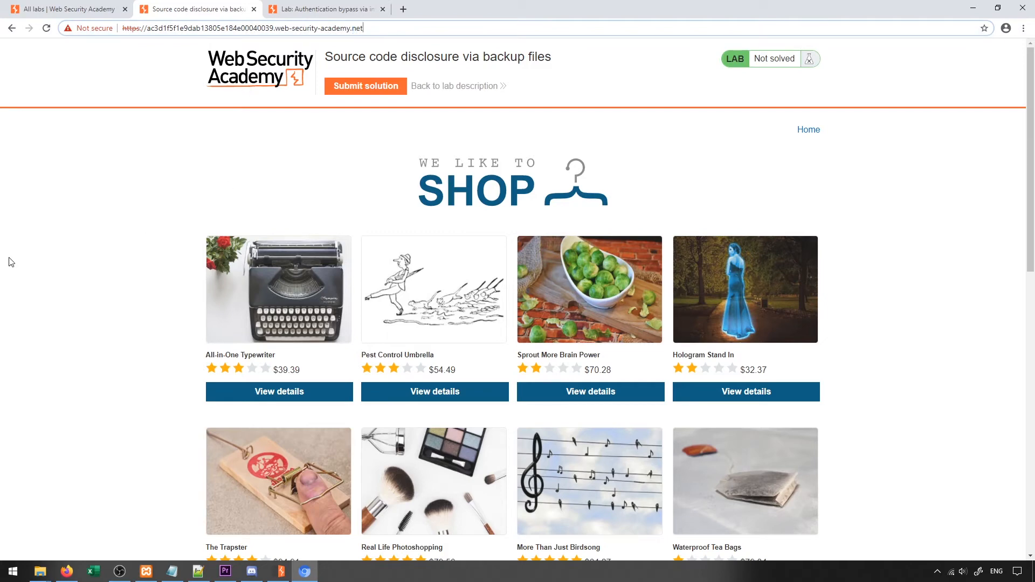
# Browse via robots.txt to /backup and view ProductTemplate.java.bak
pyautogui.write('/robotx')
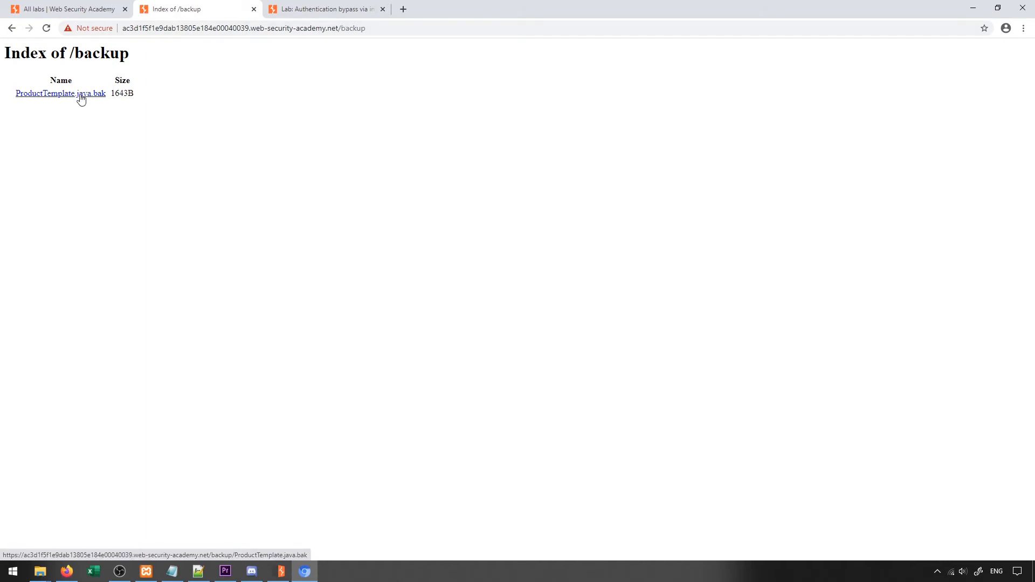
pyautogui.click(61, 93)
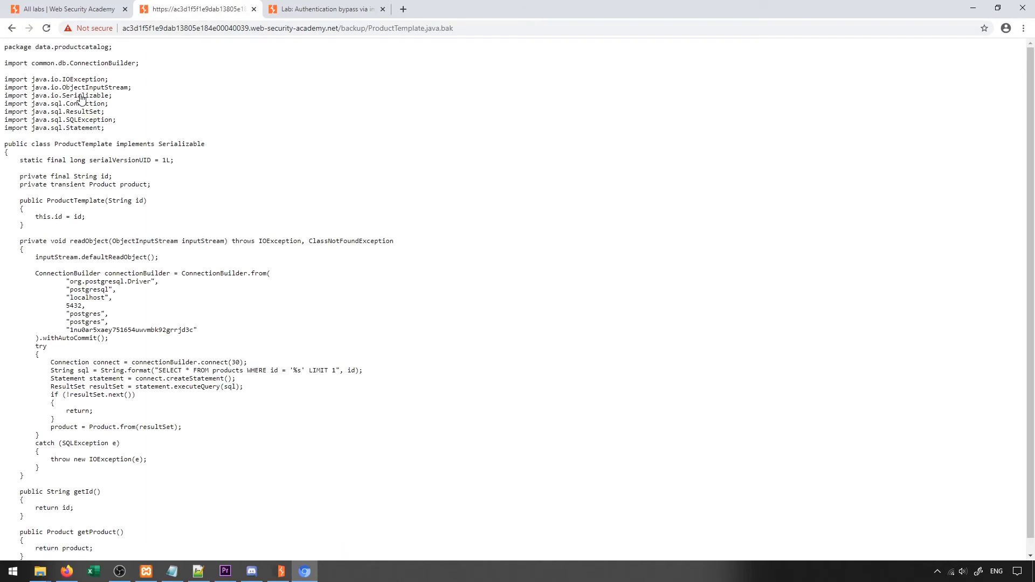
pyautogui.scroll(-3)
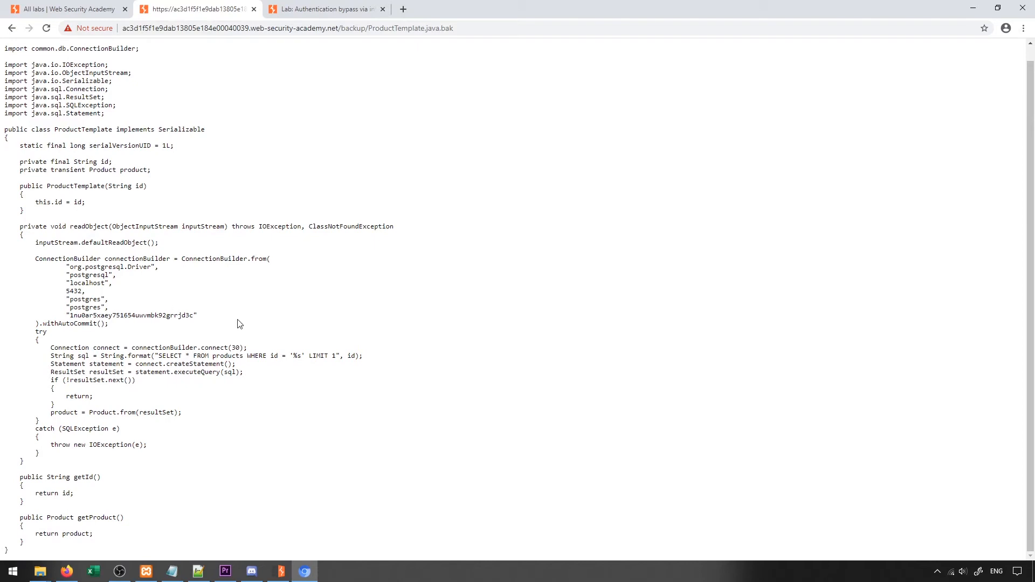
# Highlight the database connection builder block exposing the hard-coded Postgres password
pyautogui.moveTo(35, 258); pyautogui.dragTo(196, 315)
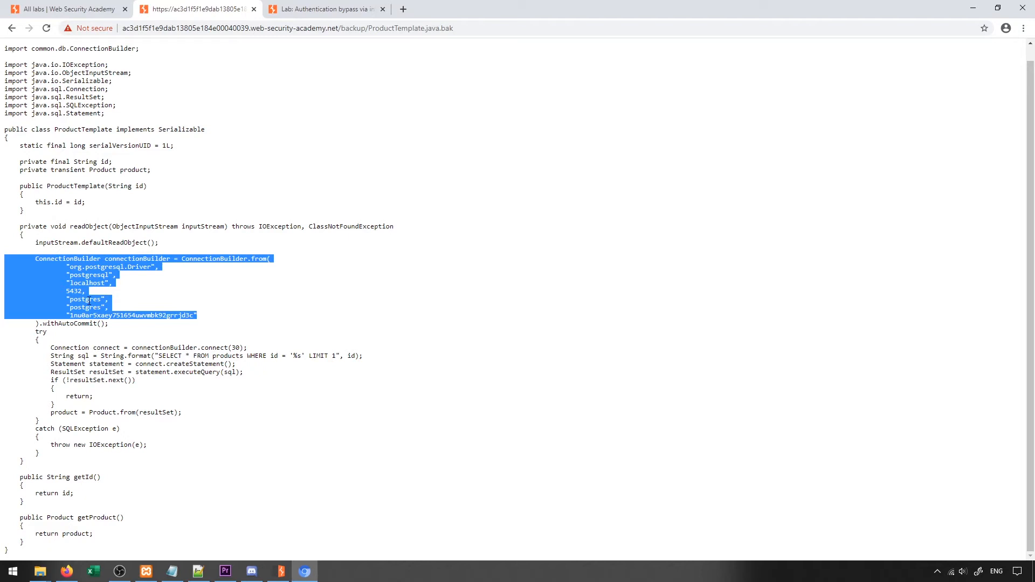
pyautogui.click(143, 328)
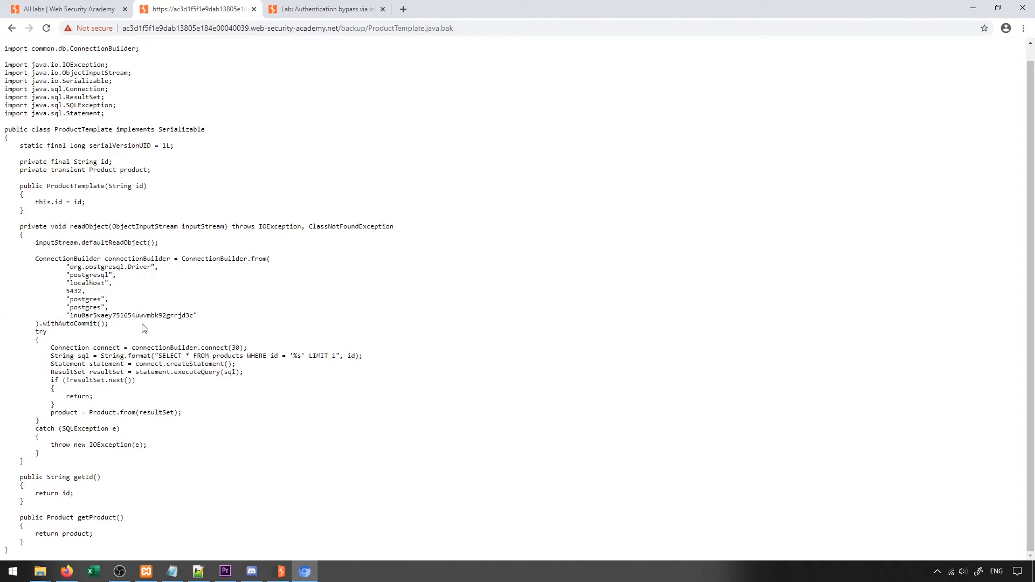
pyautogui.doubleClick(131, 314)
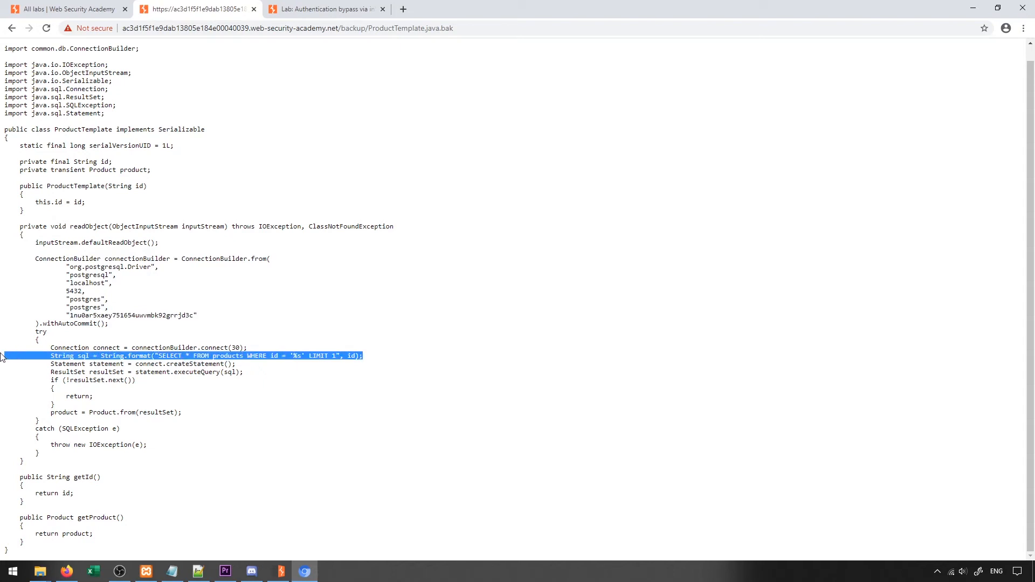
pyautogui.moveTo(77, 439)
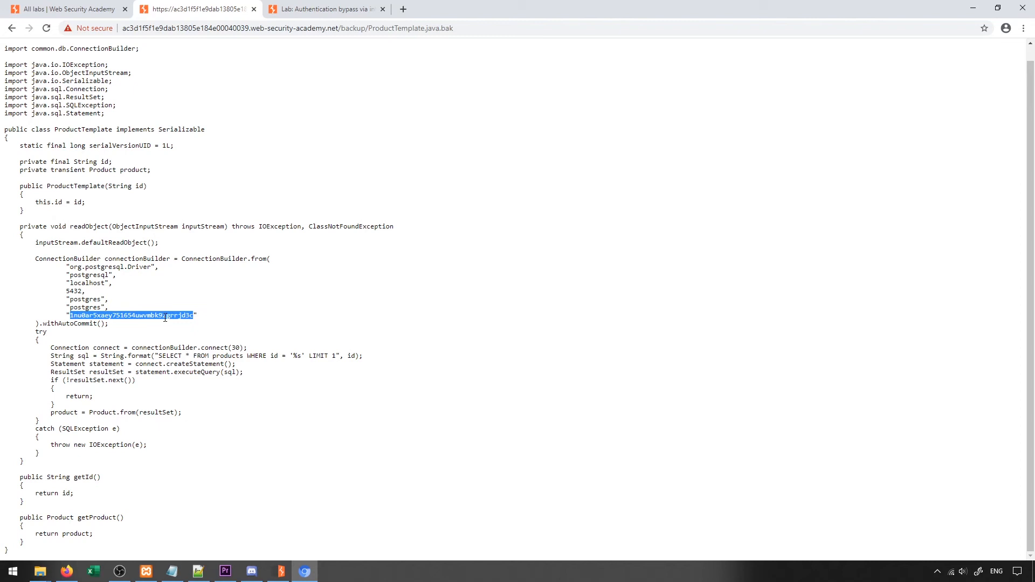
pyautogui.click(242, 333)
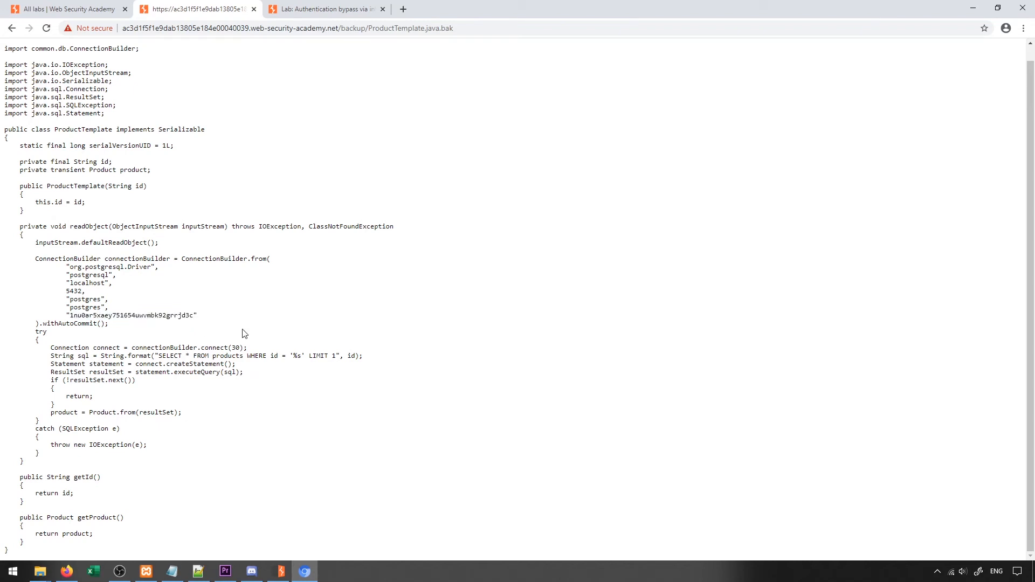
pyautogui.moveTo(460, 64)
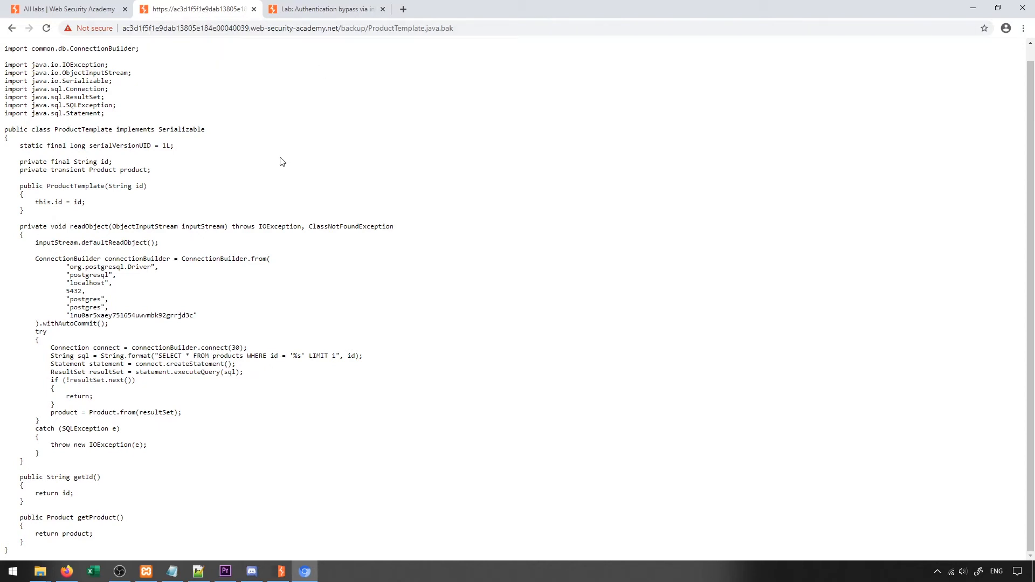
pyautogui.moveTo(230, 202)
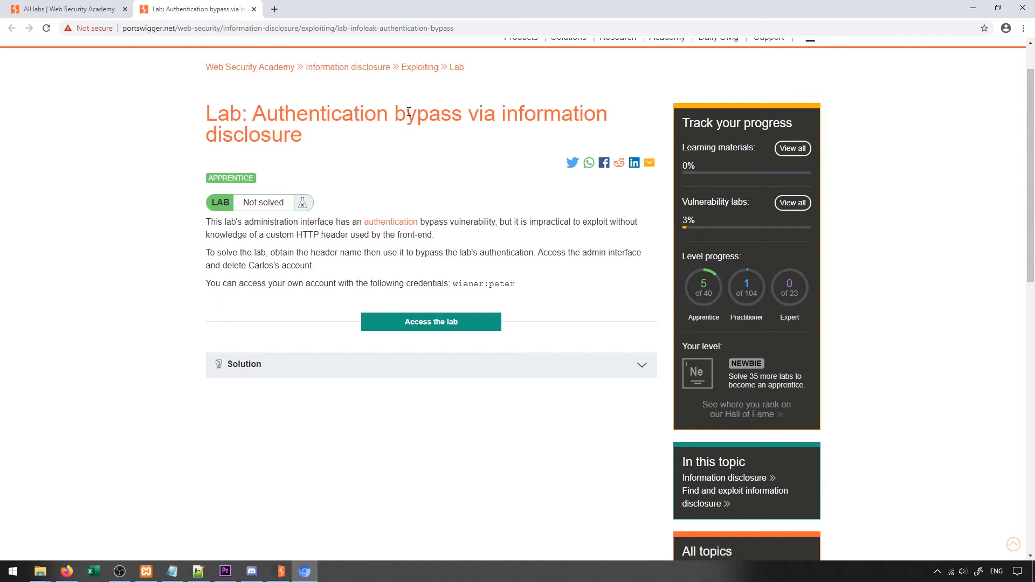
pyautogui.moveTo(431, 321)
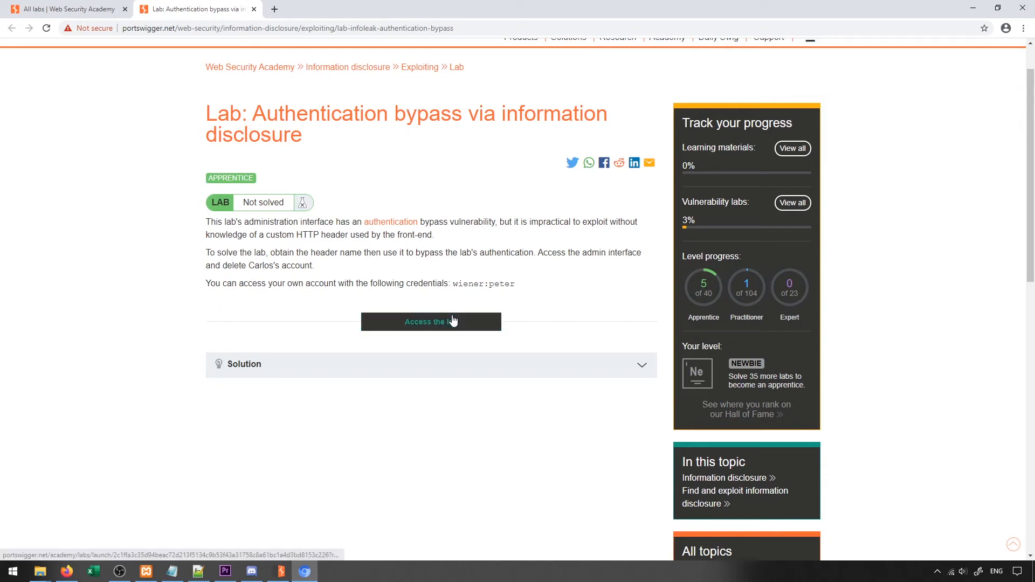
# Launch the authentication bypass lab and browse to its /admin page
pyautogui.click(430, 321)
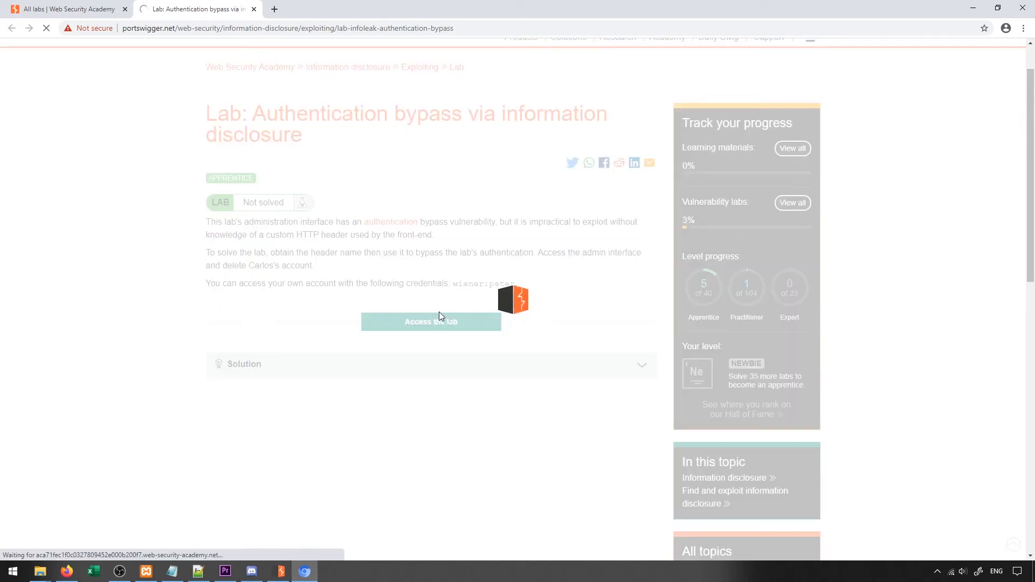
pyautogui.click(430, 321)
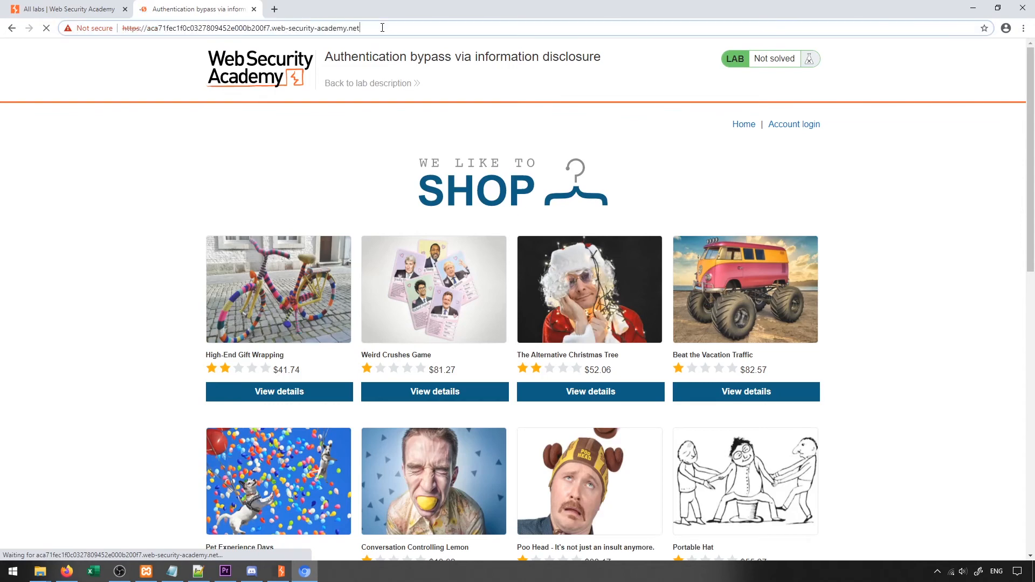
pyautogui.write('/admin')
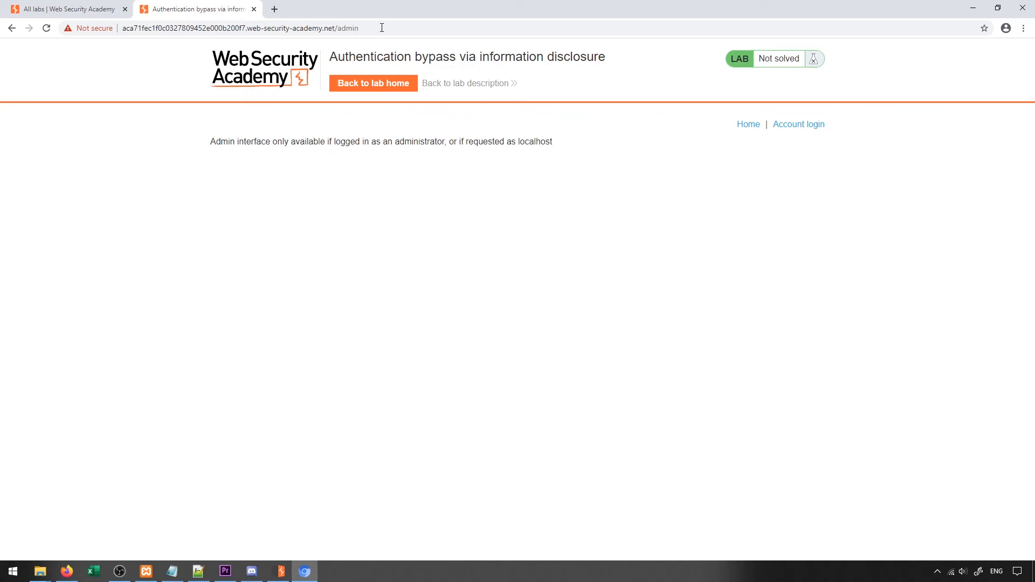
pyautogui.moveTo(295, 478)
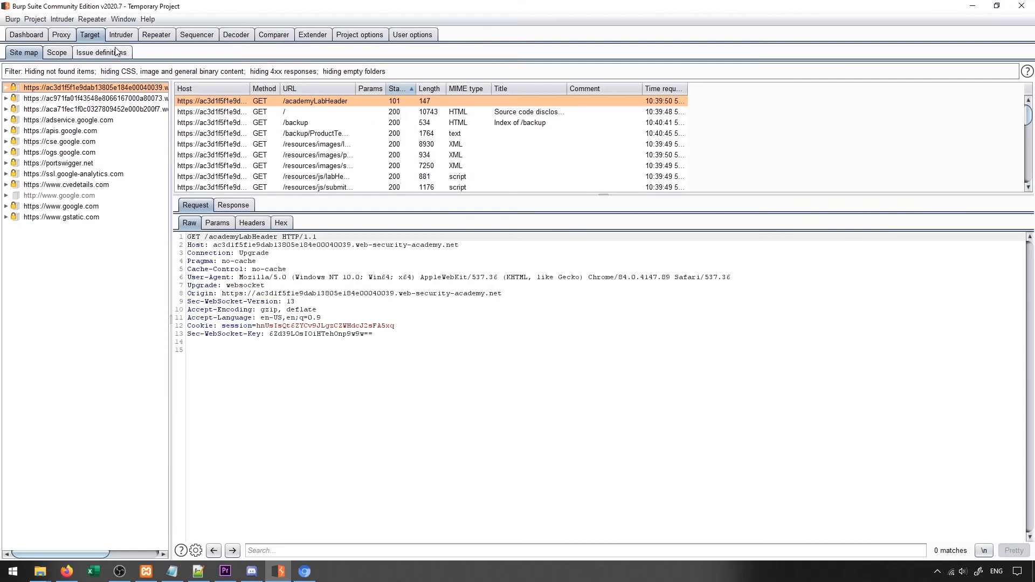
# Forward the unrelated Google request and reload the lab's /admin page for interception
pyautogui.click(121, 34)
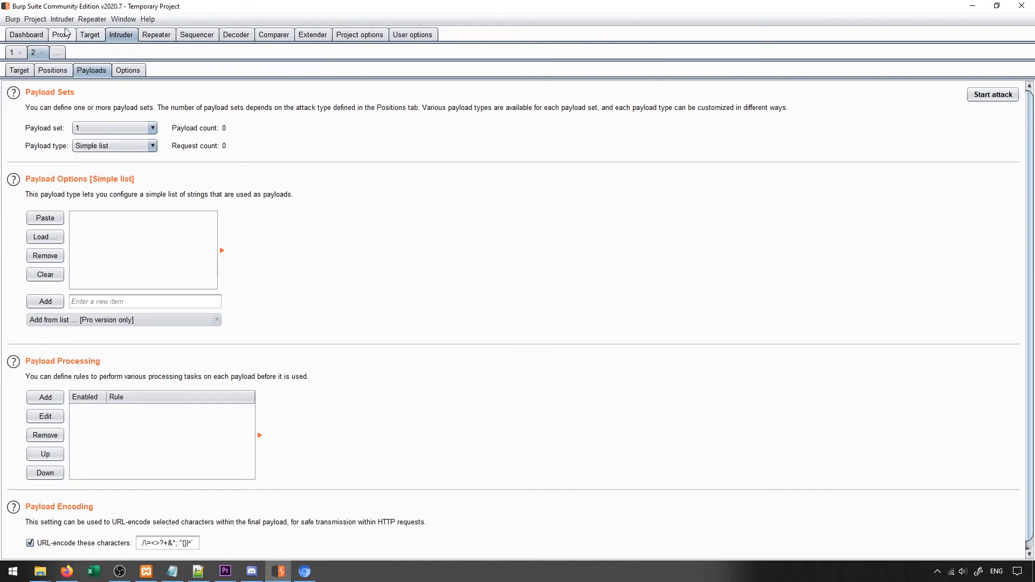
pyautogui.click(61, 34)
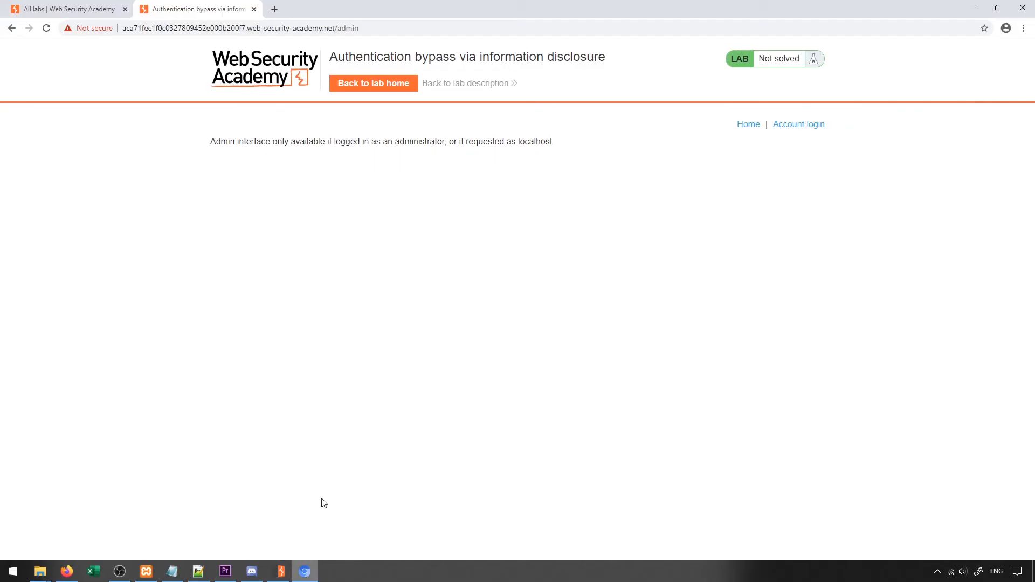
pyautogui.click(278, 571)
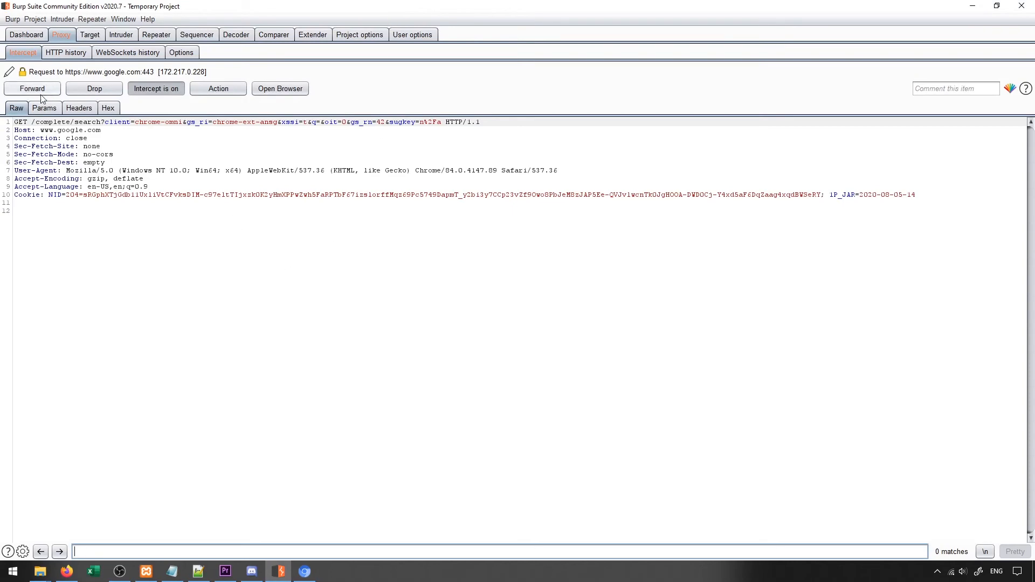
pyautogui.click(302, 572)
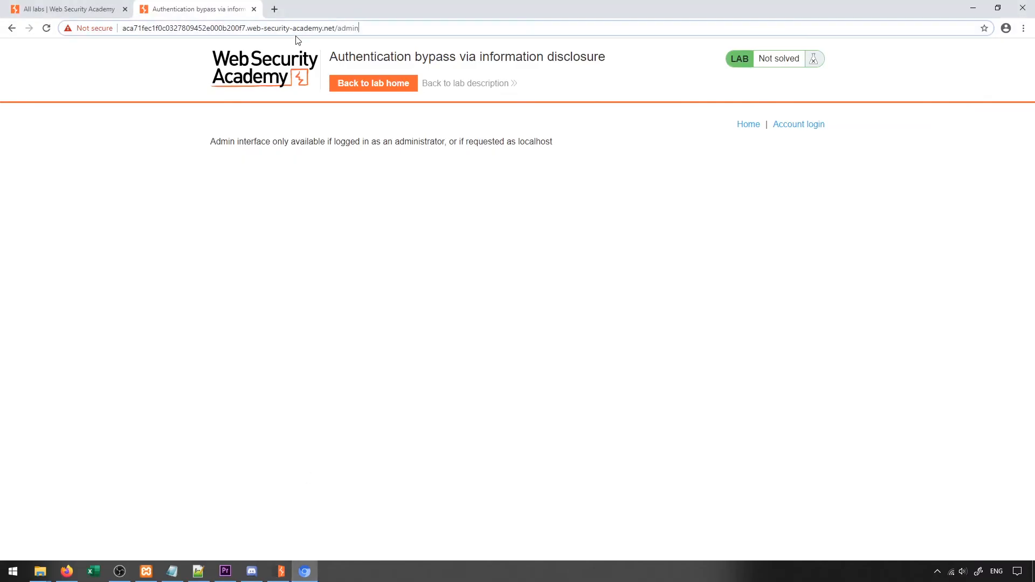
pyautogui.click(280, 576)
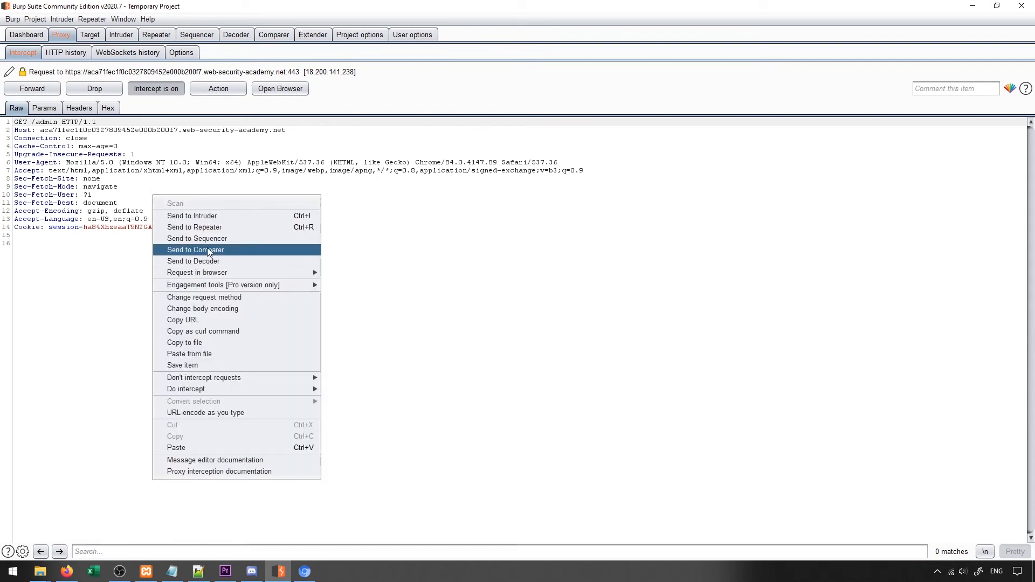
# Send the intercepted GET /admin request to Repeater
pyautogui.click(194, 227)
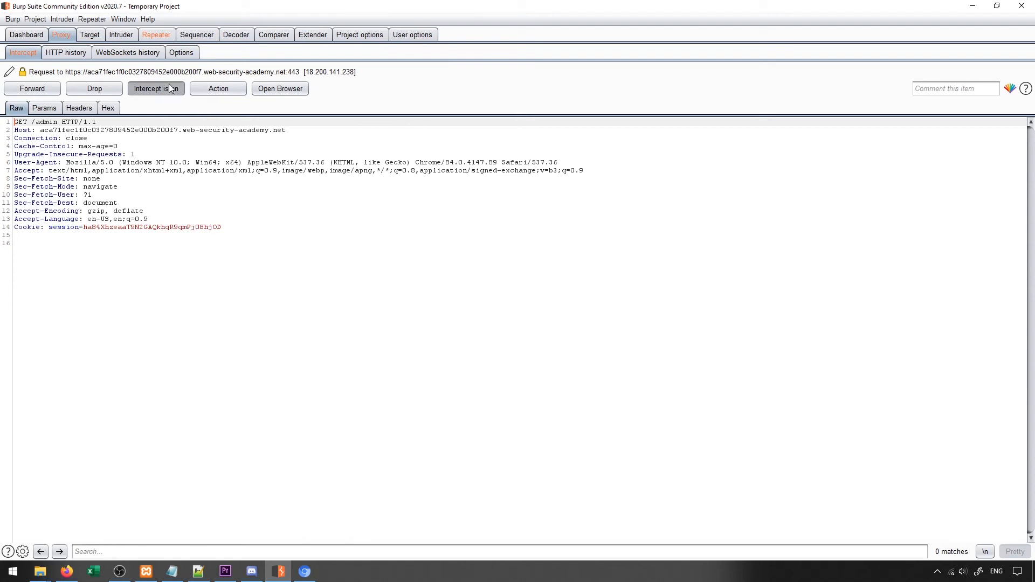
pyautogui.click(155, 88)
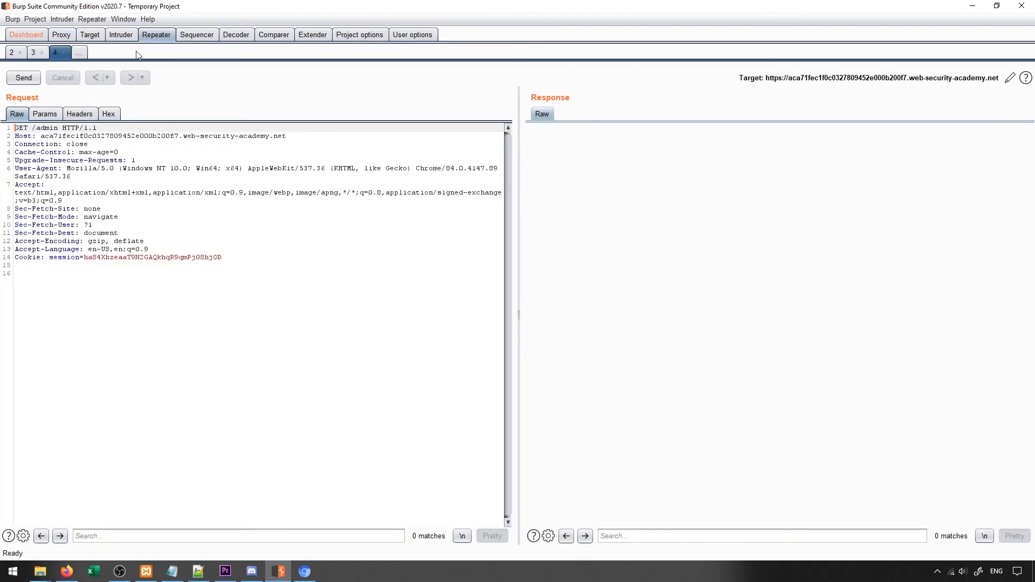
# Send /admin as TRACE and highlight the echoed X-Custom-IP-Authorization header
pyautogui.click(23, 77)
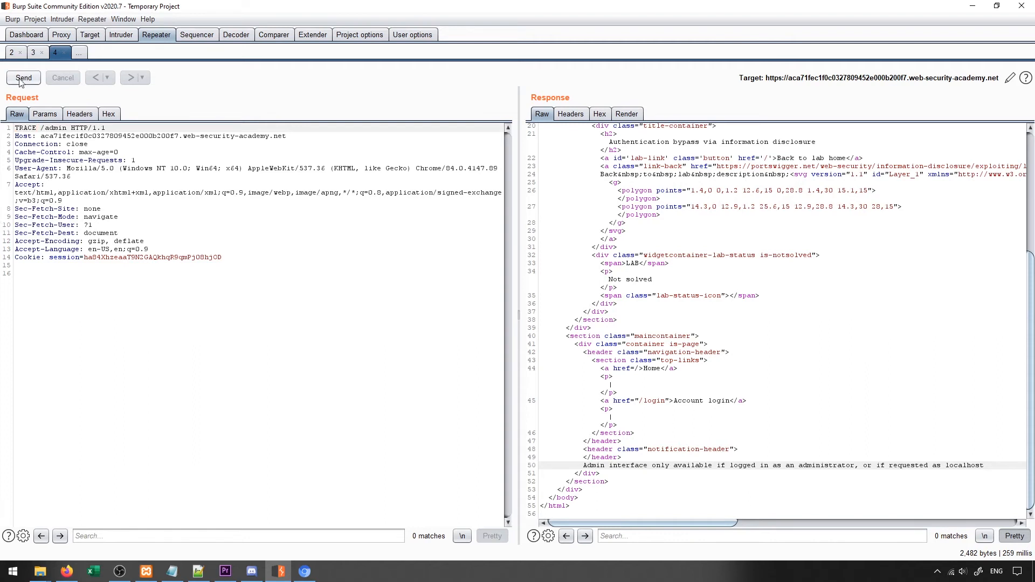
pyautogui.click(23, 77)
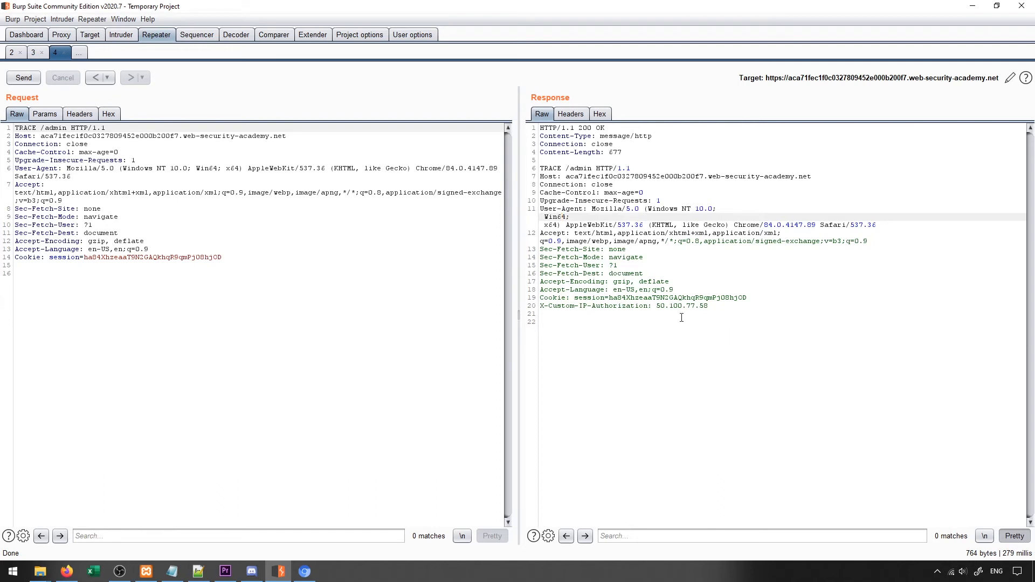
pyautogui.moveTo(539, 297); pyautogui.dragTo(706, 305)
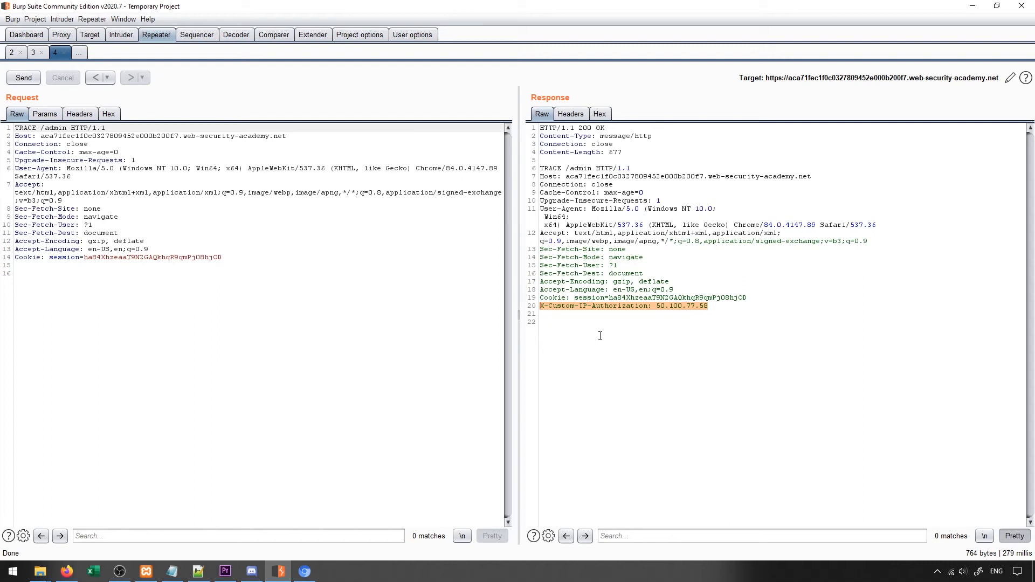
# Add an X-Custom-IP-Authorization header in the editable Headers list with an initial IP value
pyautogui.rightClick(620, 305)
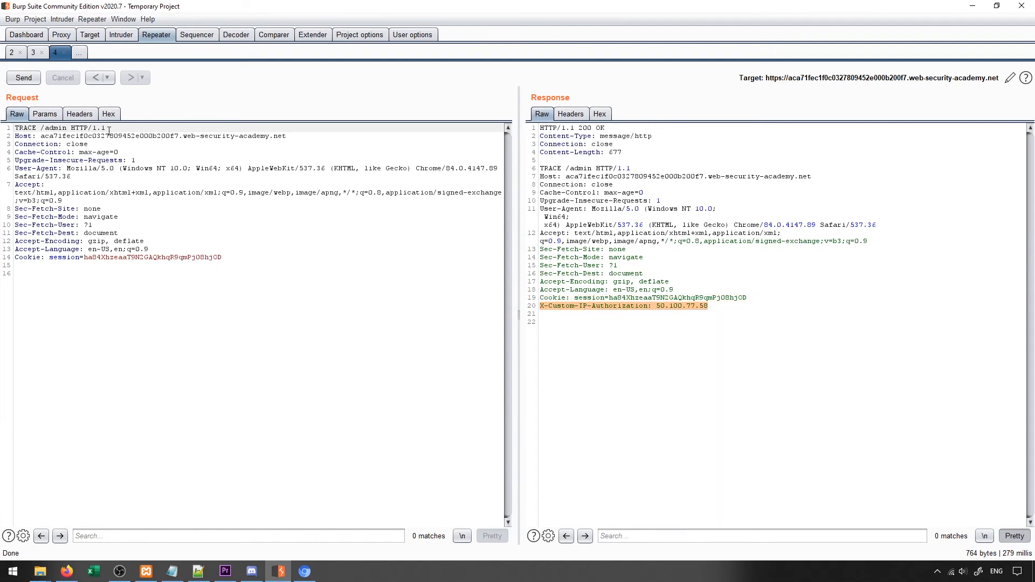
pyautogui.click(79, 114)
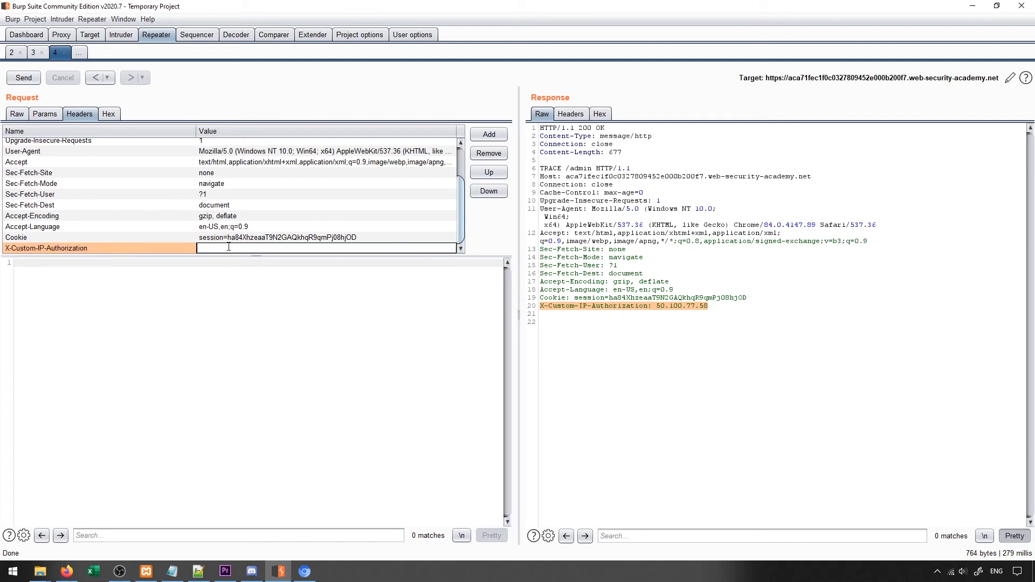
pyautogui.write('50')
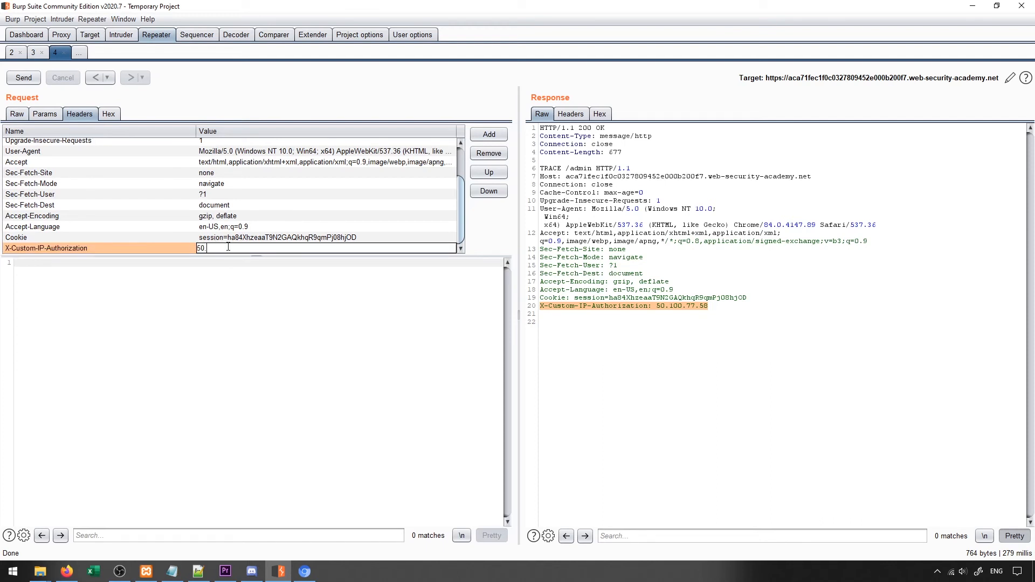
pyautogui.write('.100.77')
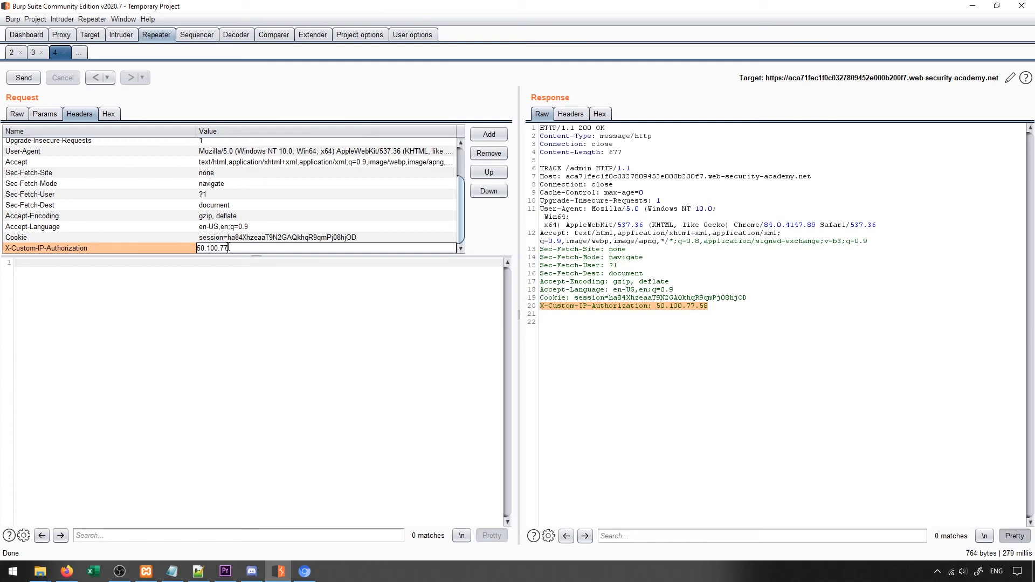
pyautogui.write('.58')
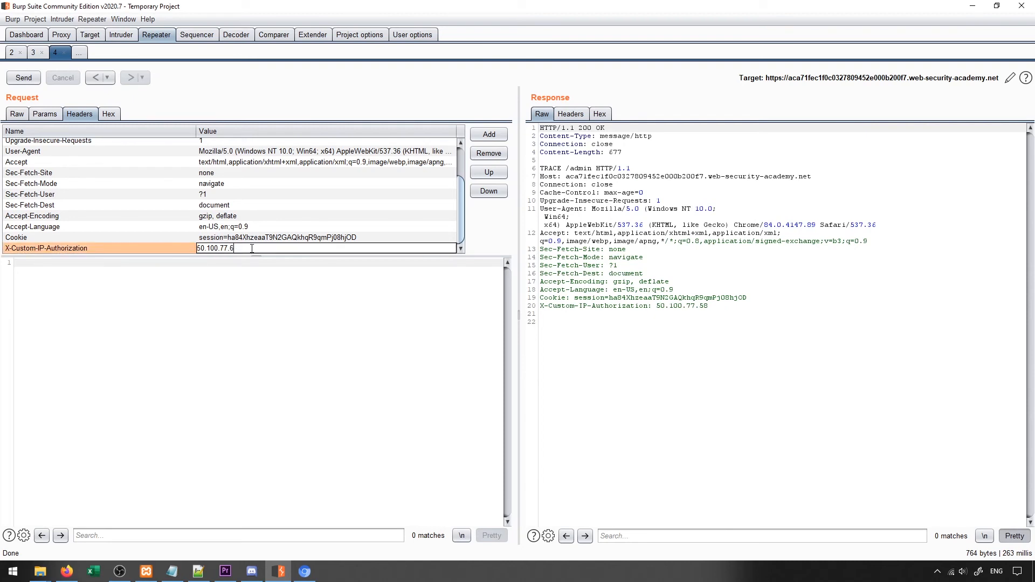
pyautogui.write('0')
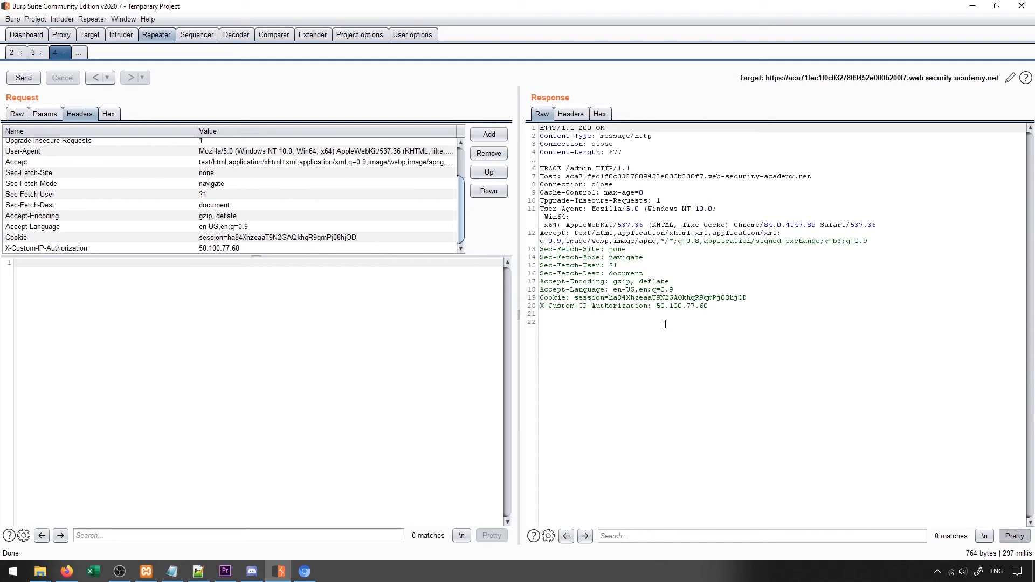
pyautogui.moveTo(699, 290)
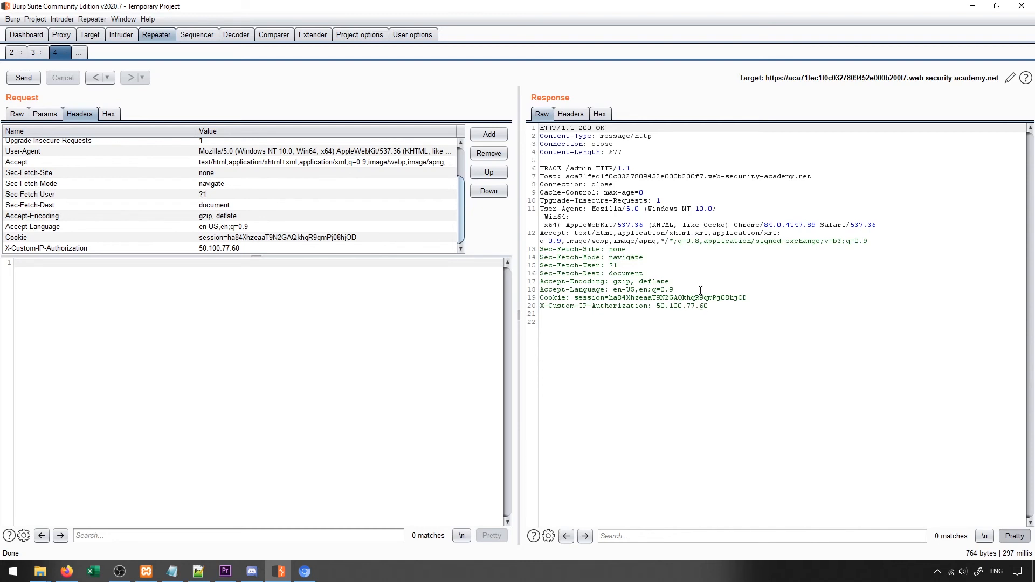
# Change the header's value to 127.0.0.1 and send the TRACE request to confirm the echoed value
pyautogui.click(218, 248)
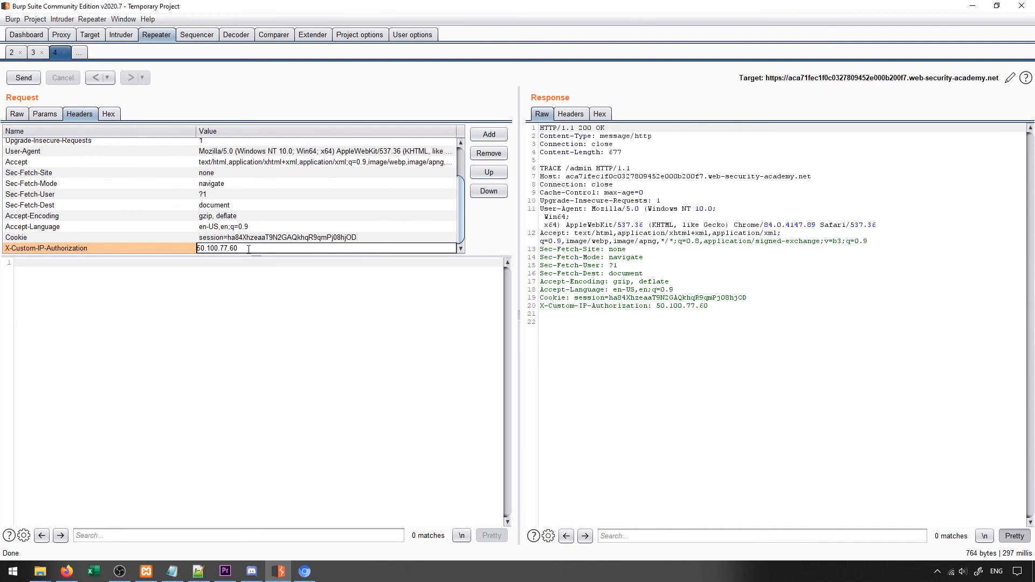
pyautogui.write('127.0.0.1')
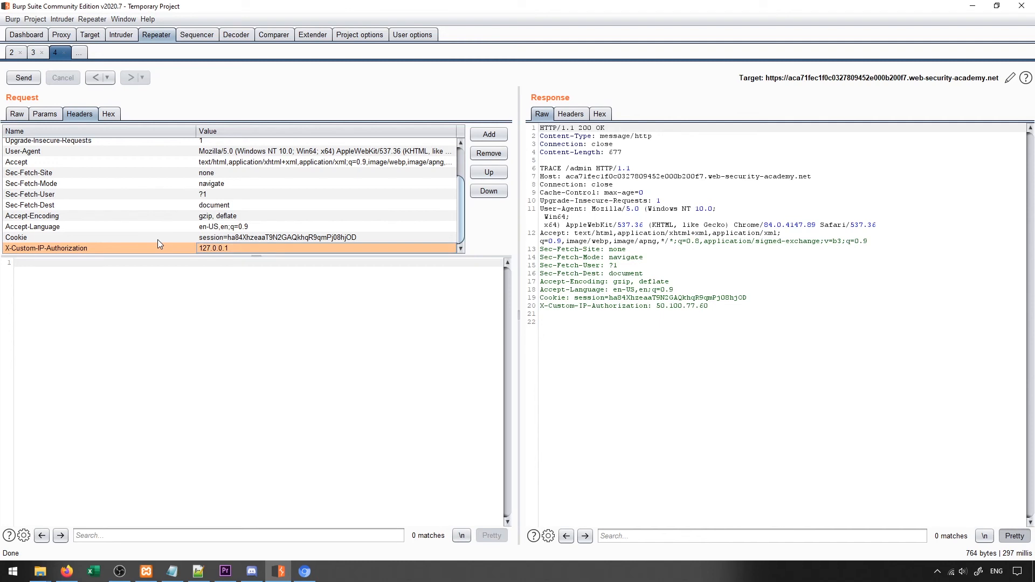
pyautogui.click(22, 78)
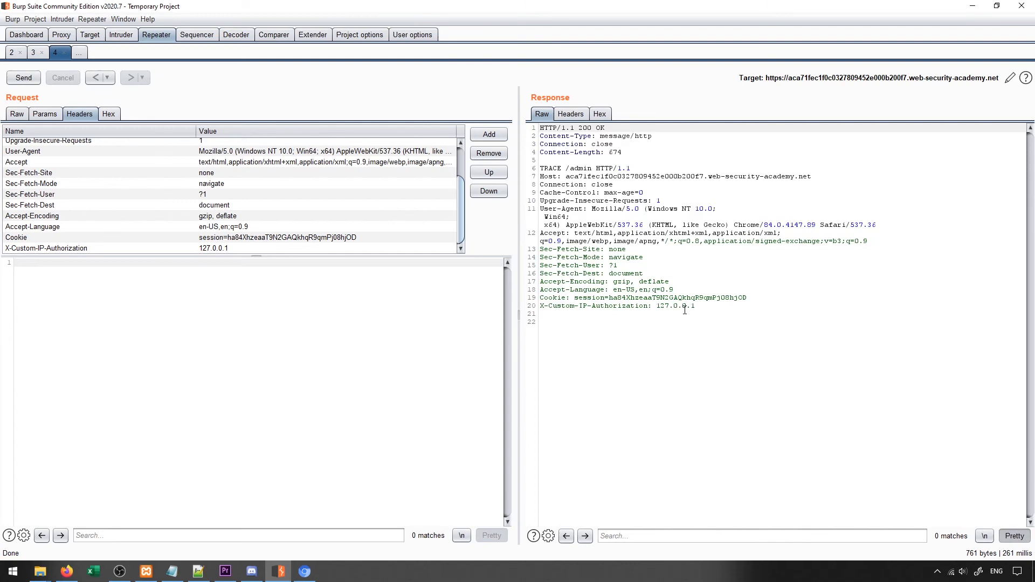
pyautogui.click(17, 113)
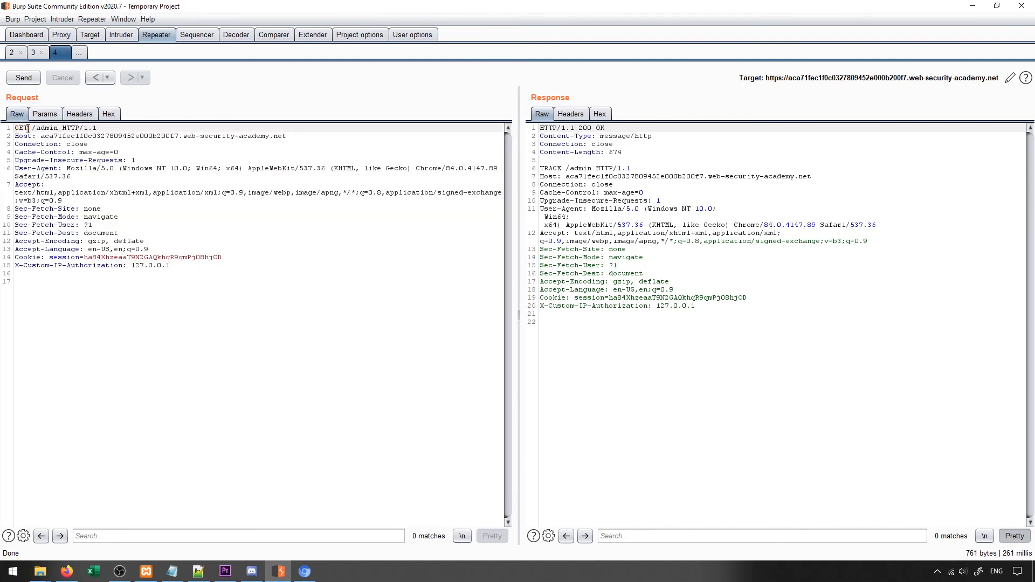
# Send GET /admin with the localhost header and view the rendered admin panel Users list
pyautogui.click(23, 77)
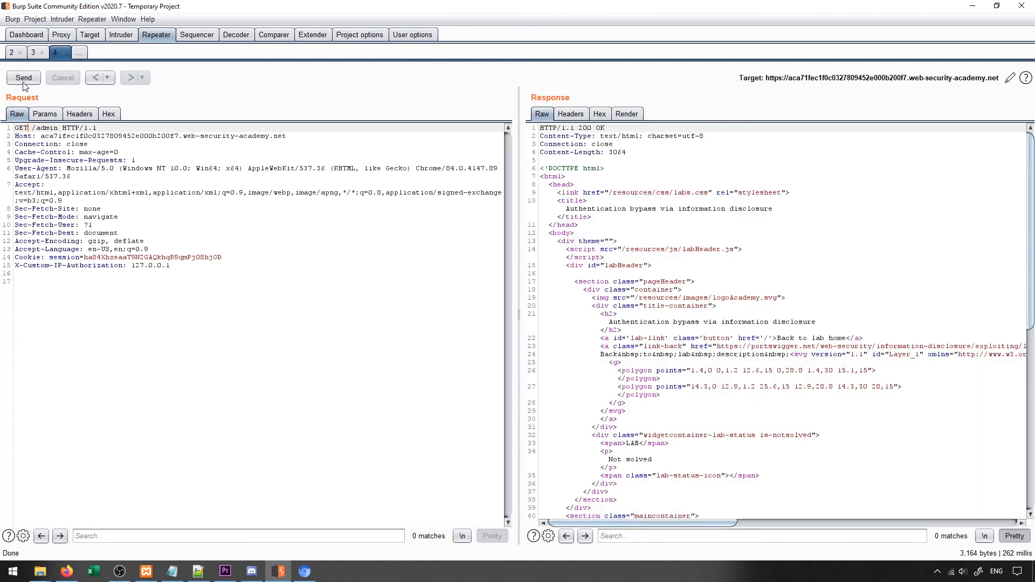
pyautogui.click(625, 113)
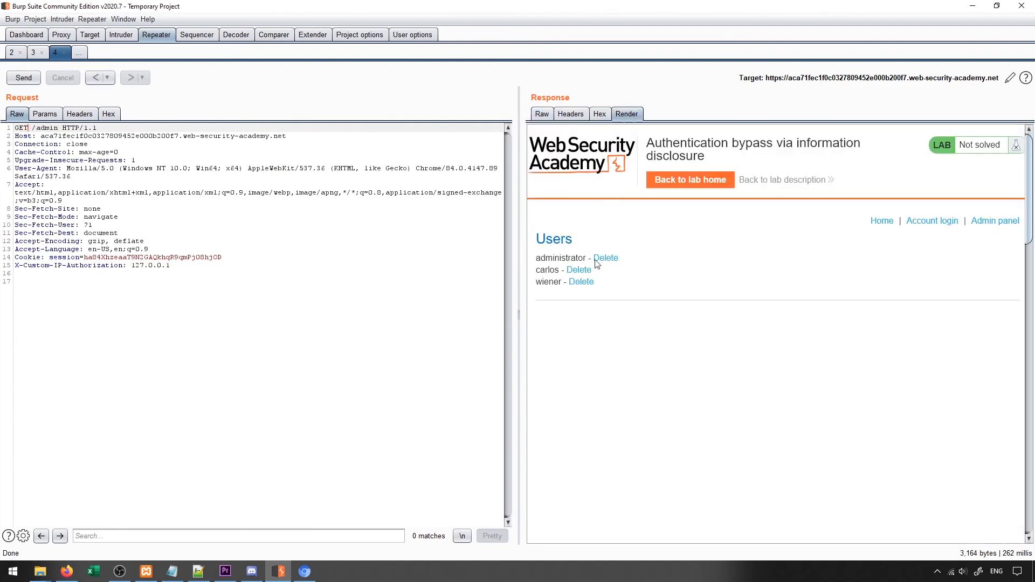
pyautogui.moveTo(601, 289)
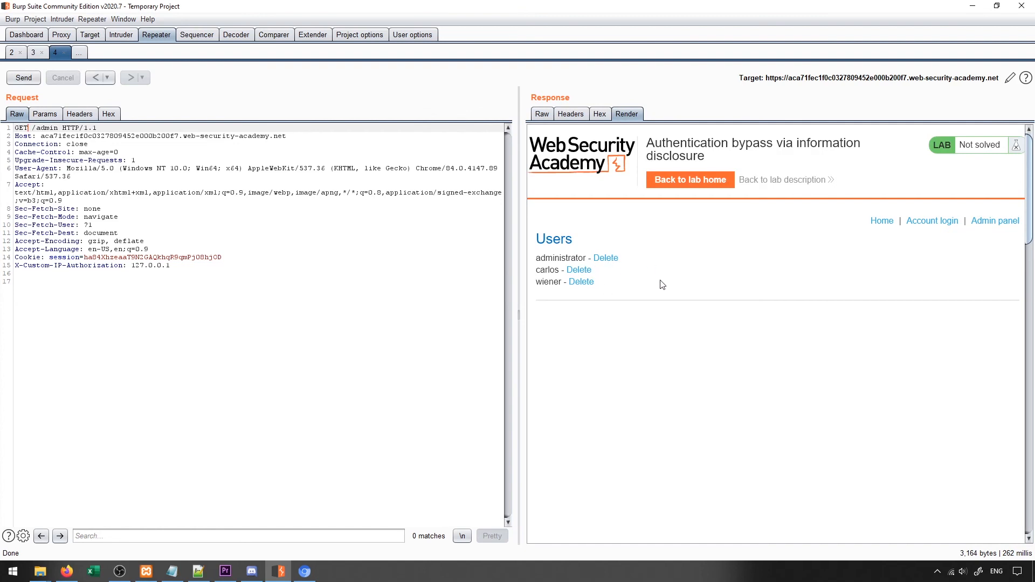
pyautogui.moveTo(655, 285)
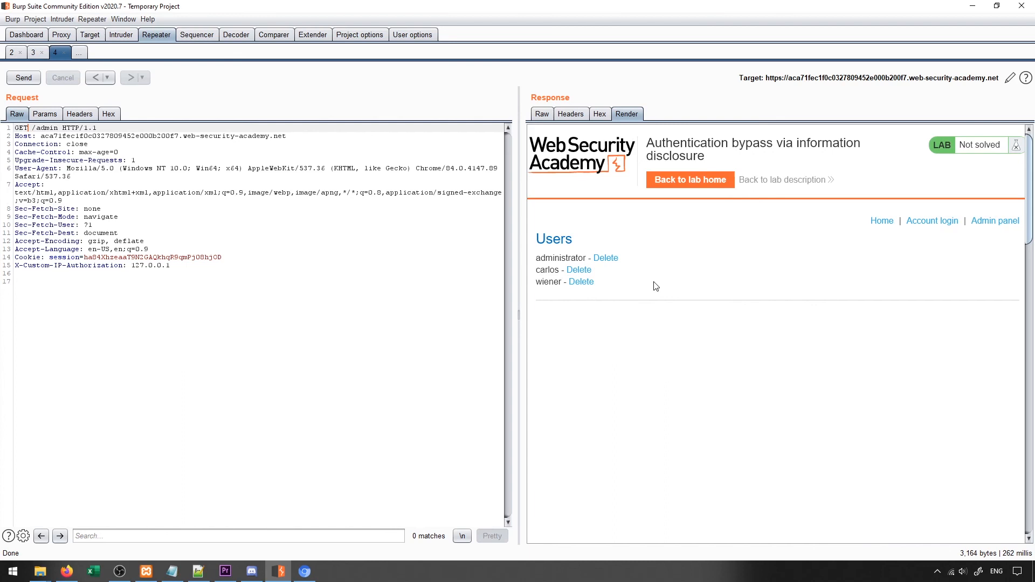
pyautogui.moveTo(640, 289)
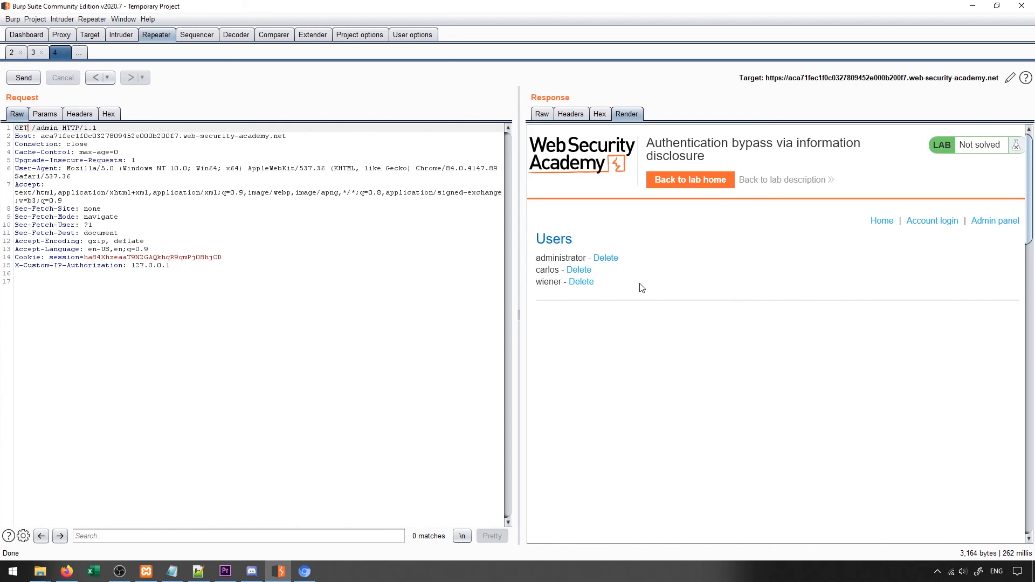